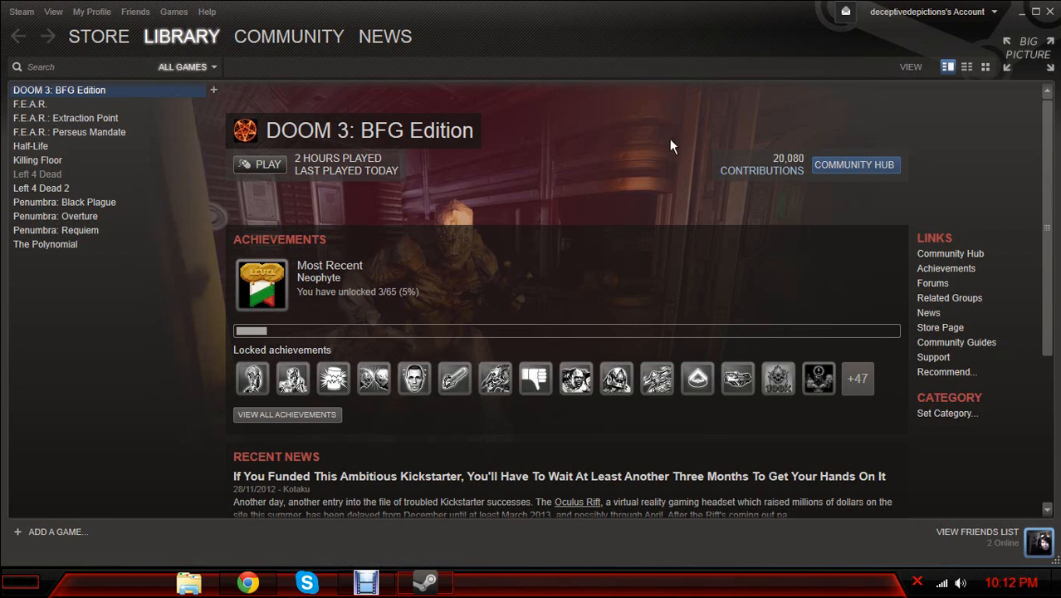
mouse_move(663, 147)
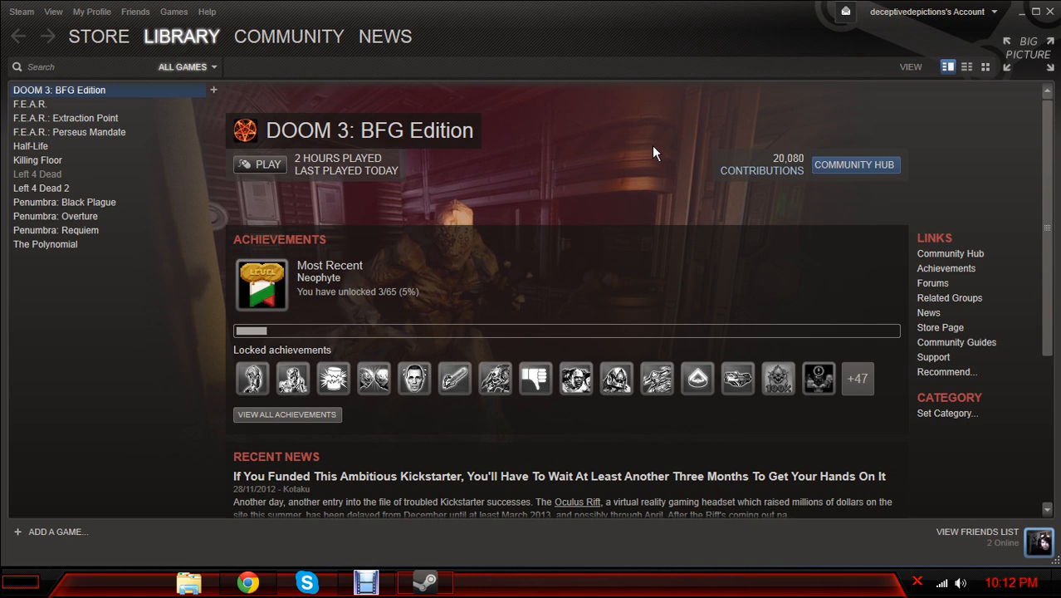
mouse_move(669, 564)
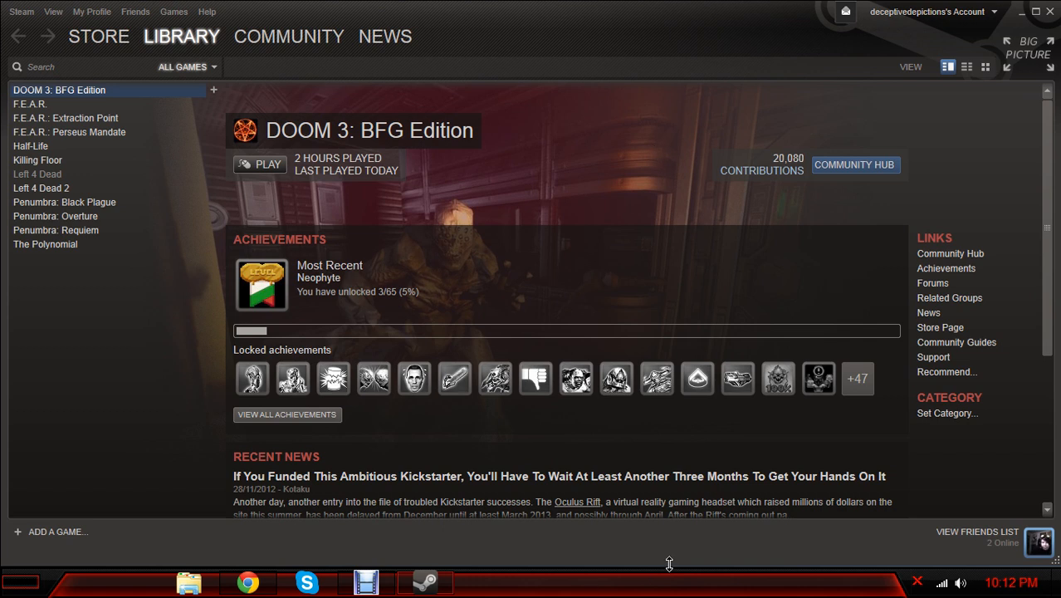
mouse_move(266, 583)
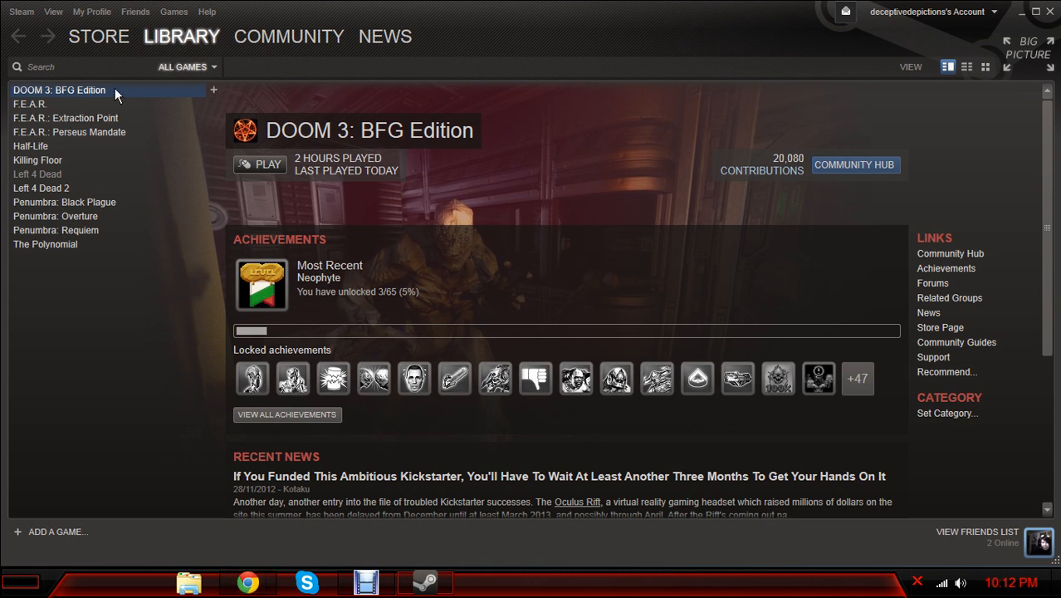
mouse_move(509, 149)
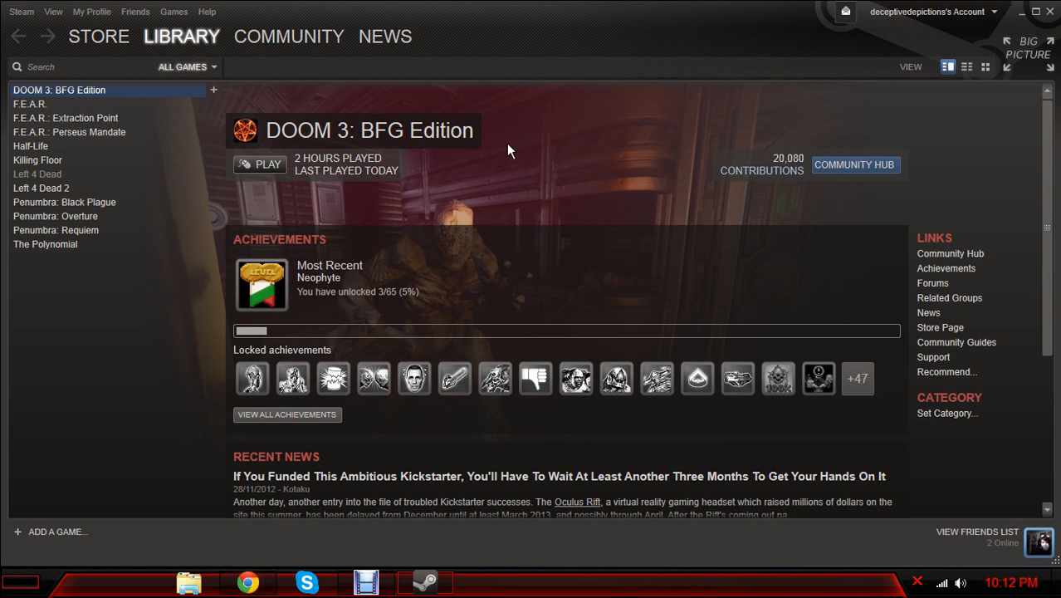
mouse_move(629, 168)
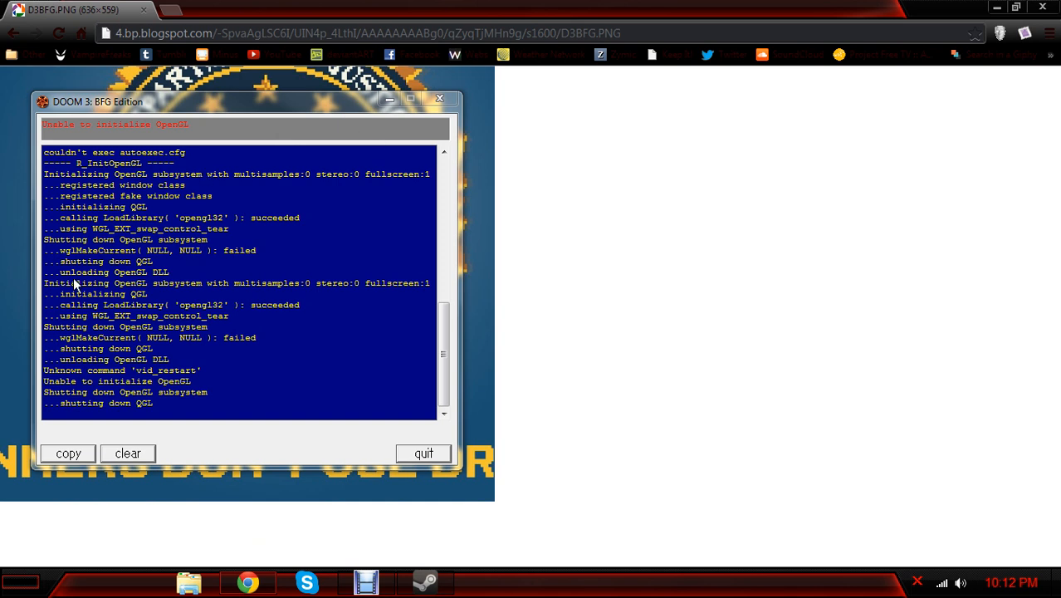
mouse_move(210, 322)
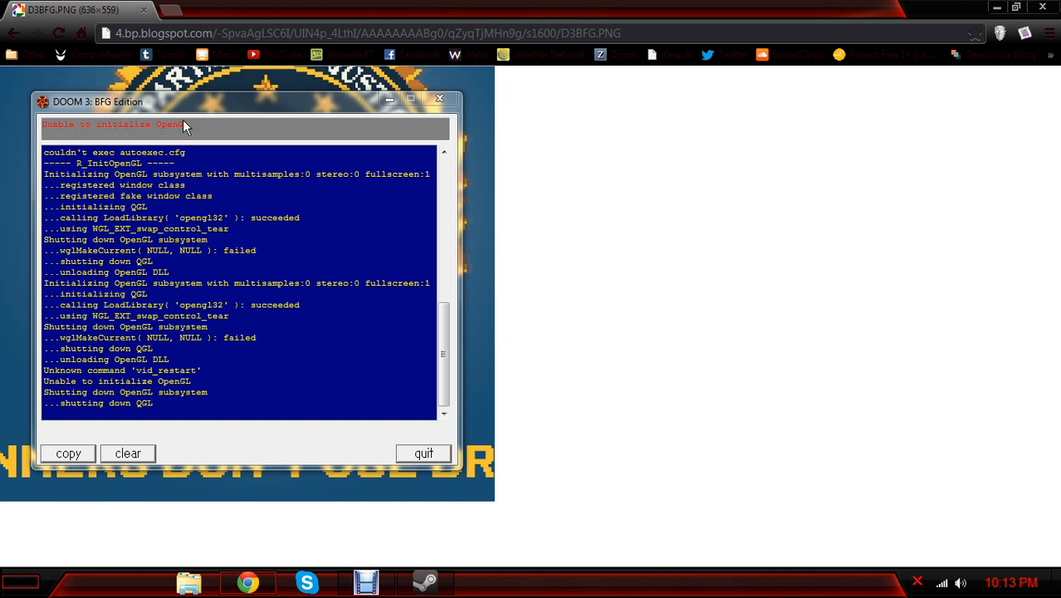
mouse_move(1019, 156)
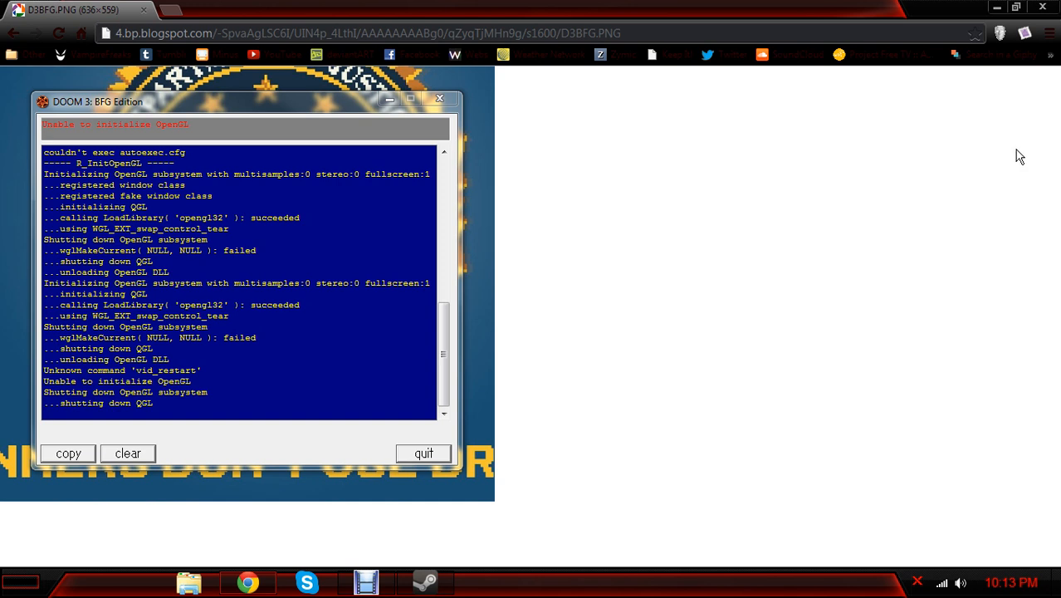
mouse_move(1060, 135)
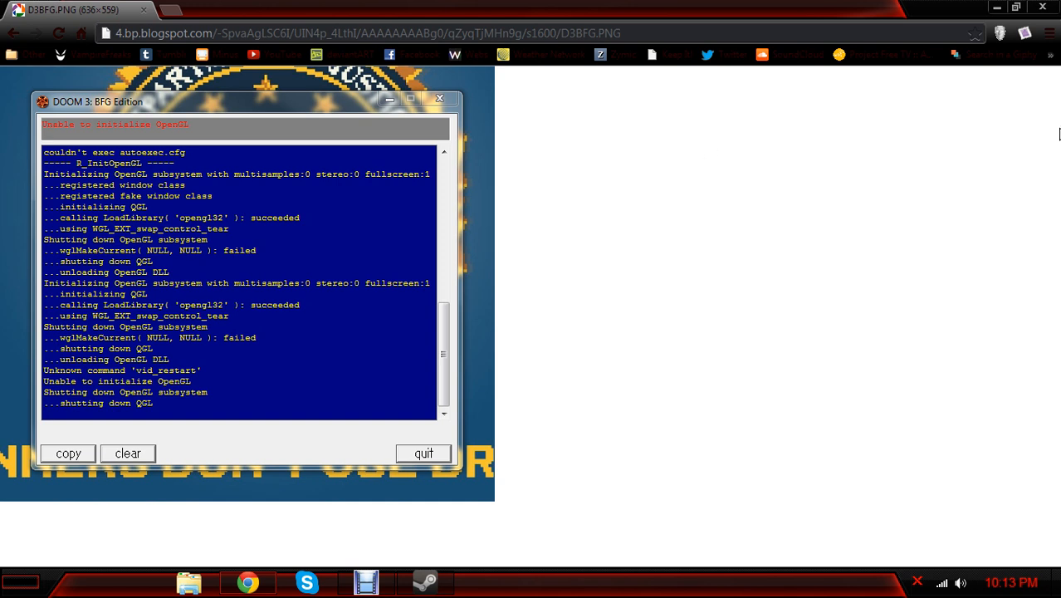
mouse_move(1015, 134)
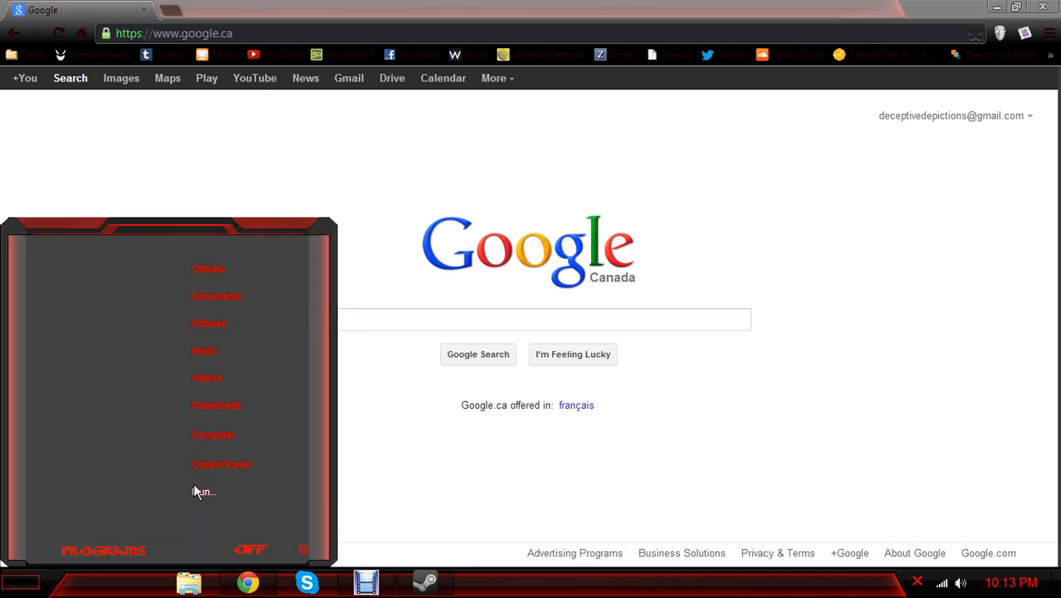
mouse_move(52, 560)
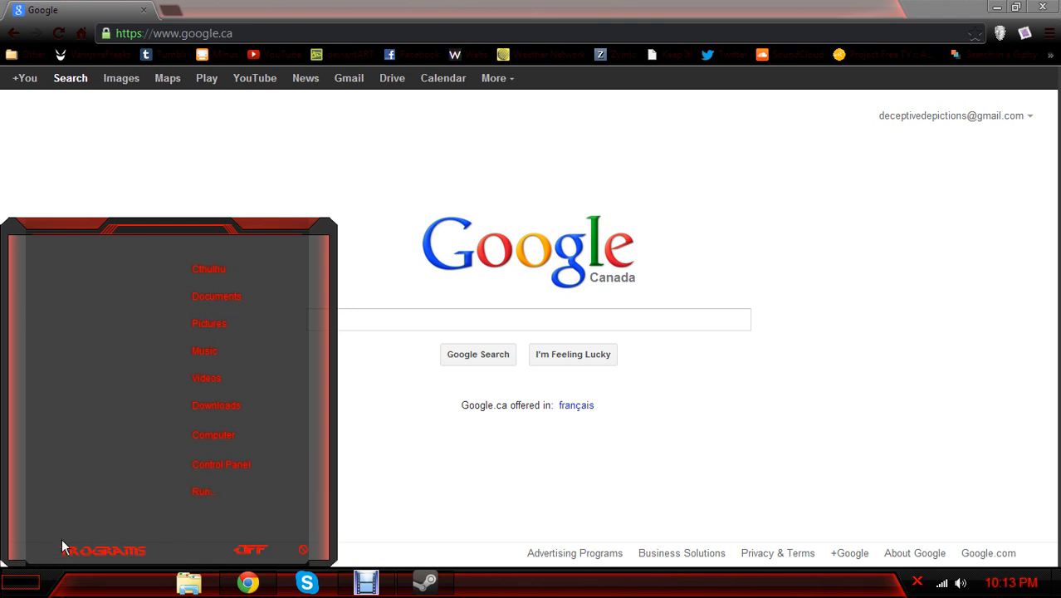
Run dxdiag from the Start menu to open the DirectX Diagnostic Tool
left_click(201, 492)
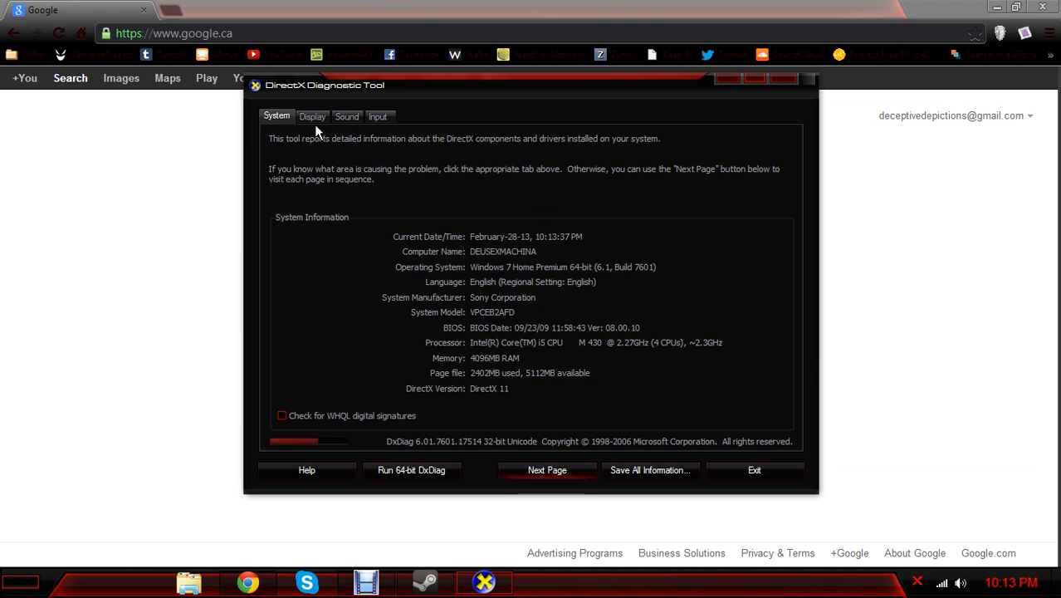
Show the Display tab listing Intel HD Graphics and its driver version
left_click(313, 117)
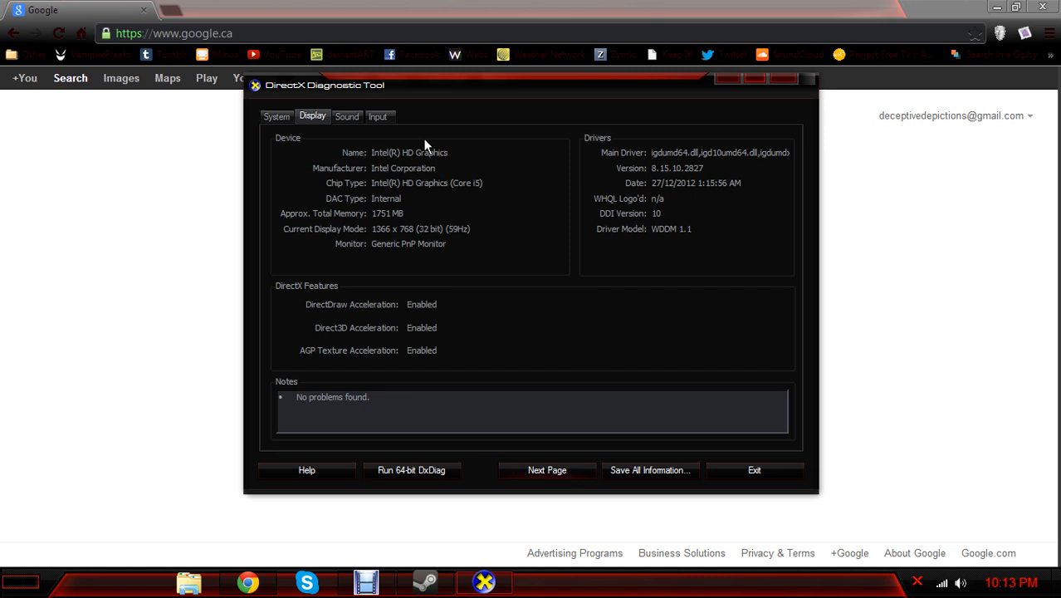
mouse_move(392, 168)
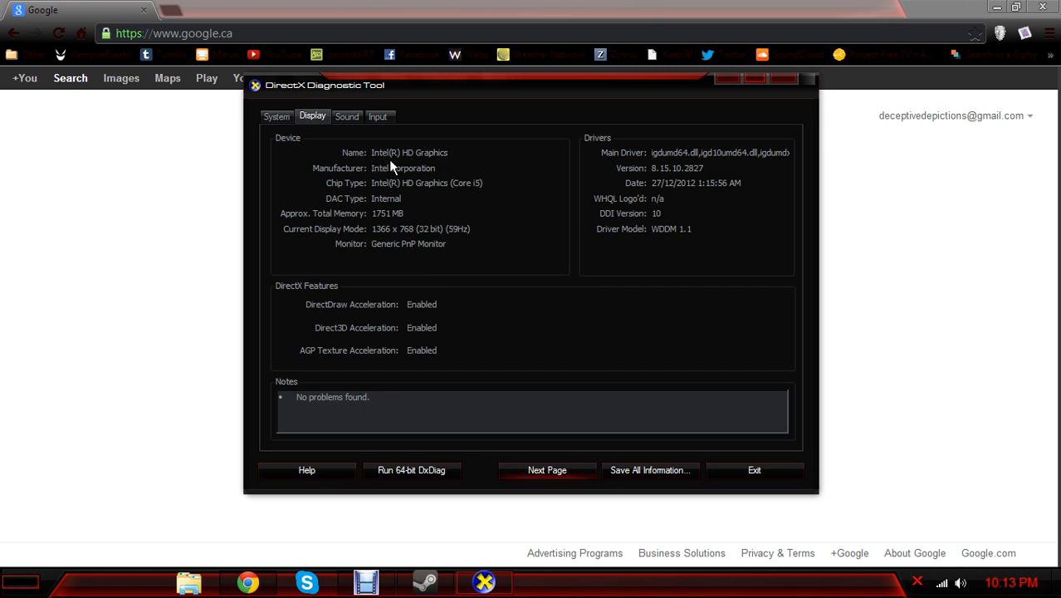
mouse_move(405, 208)
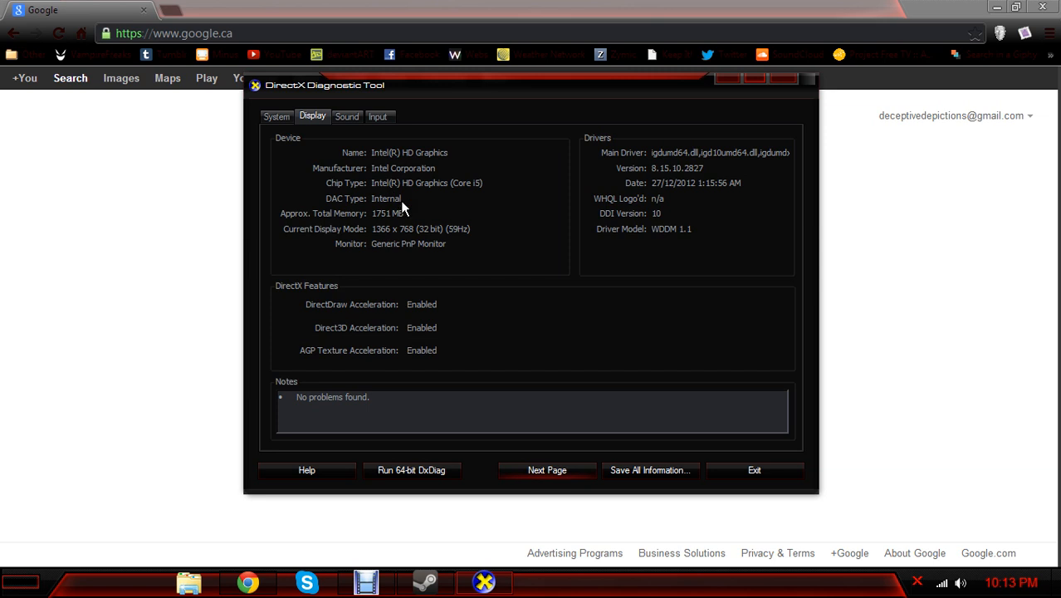
mouse_move(468, 257)
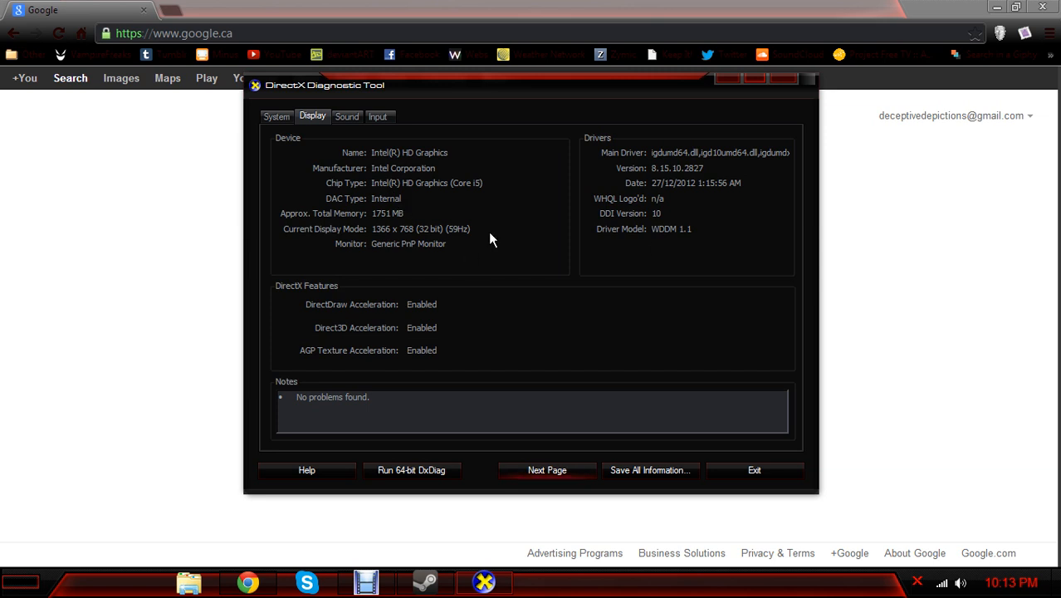
mouse_move(442, 217)
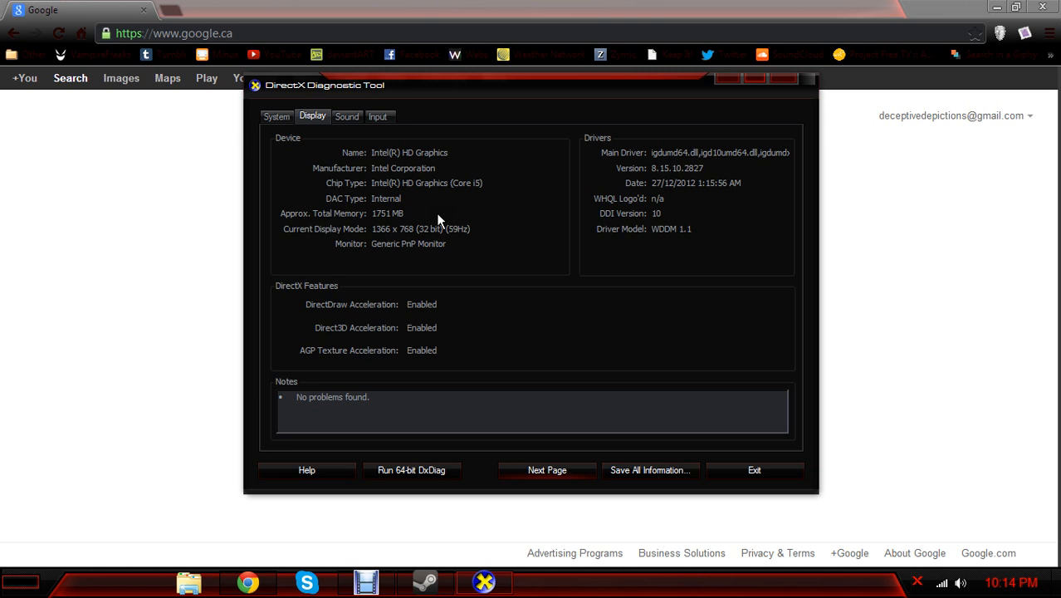
mouse_move(413, 157)
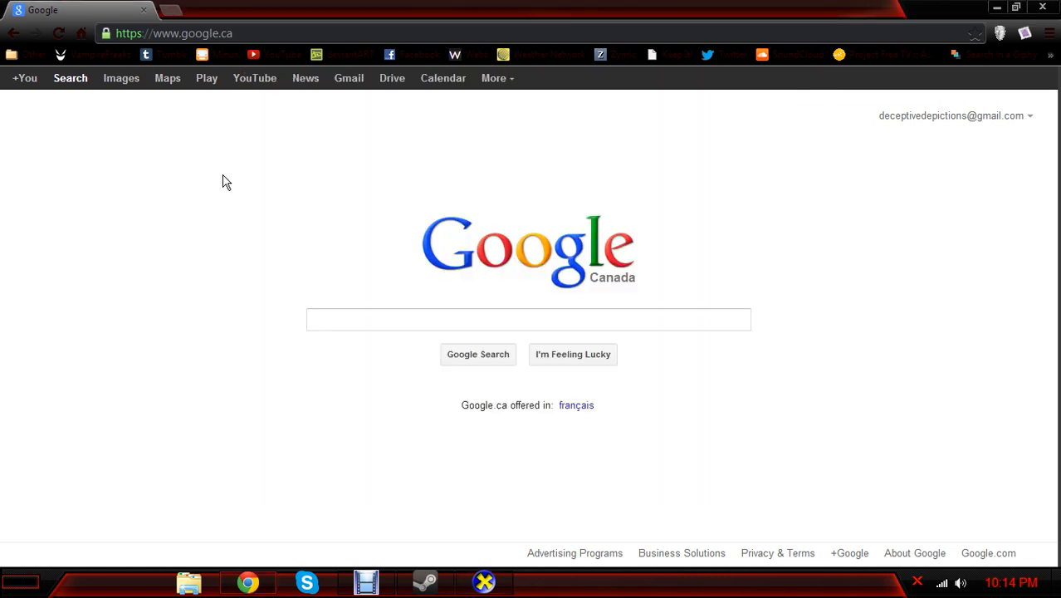
Search Google for 'intel hd graphics driver windows 7' and open Intel's HD Graphics Resources result
left_click(528, 319)
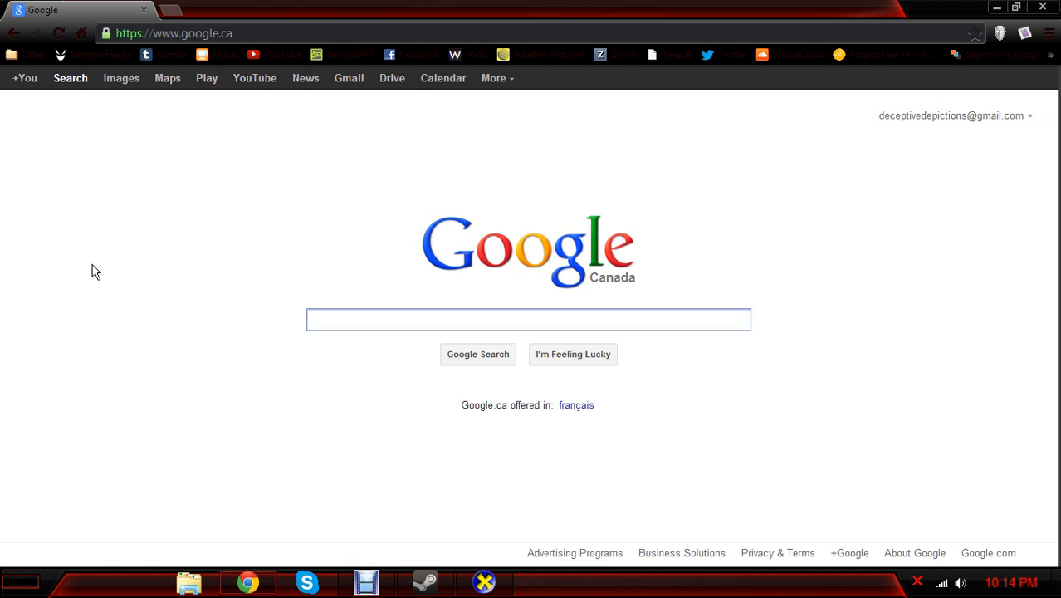
type("intel hd graphics driver windows 7")
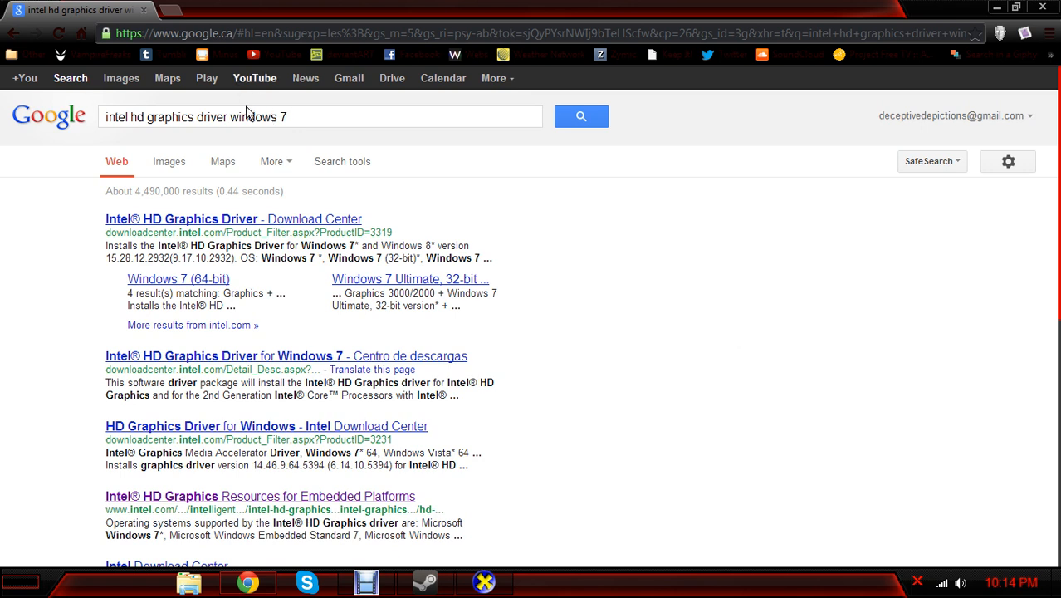
scroll("down", 3)
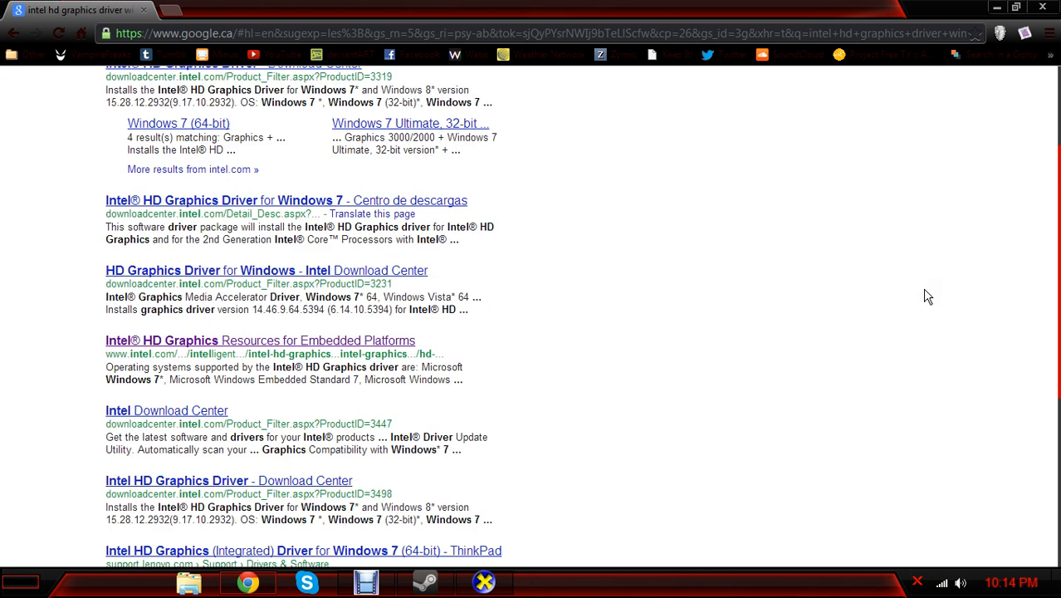
mouse_move(581, 451)
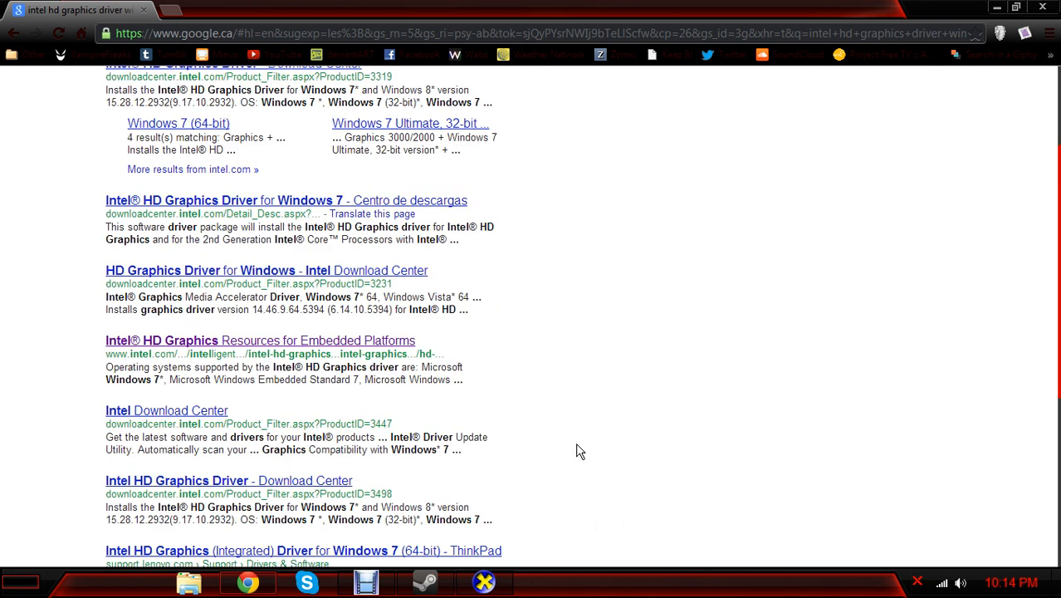
mouse_move(332, 359)
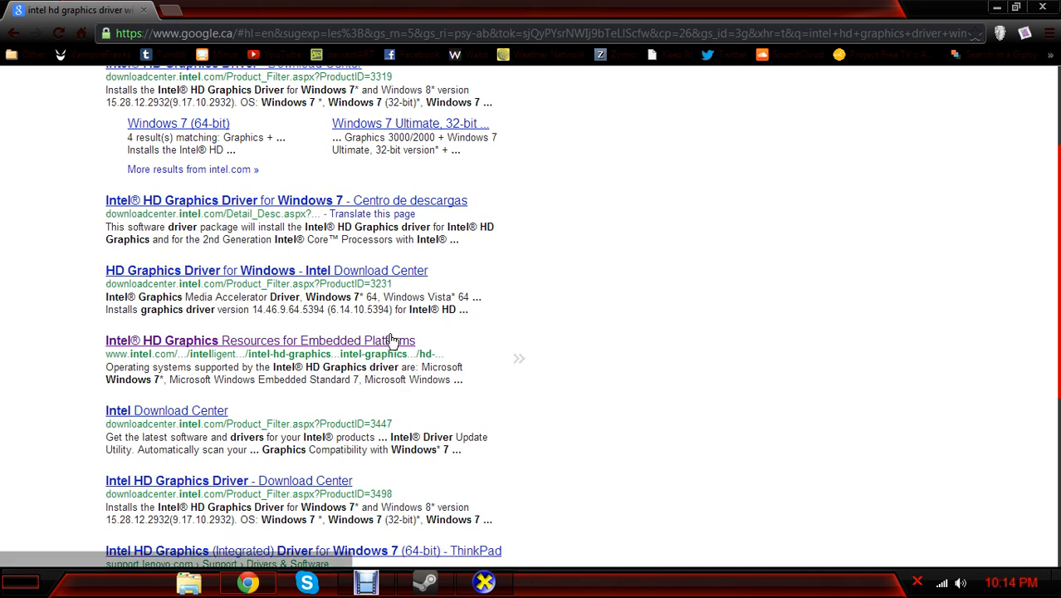
left_click(249, 13)
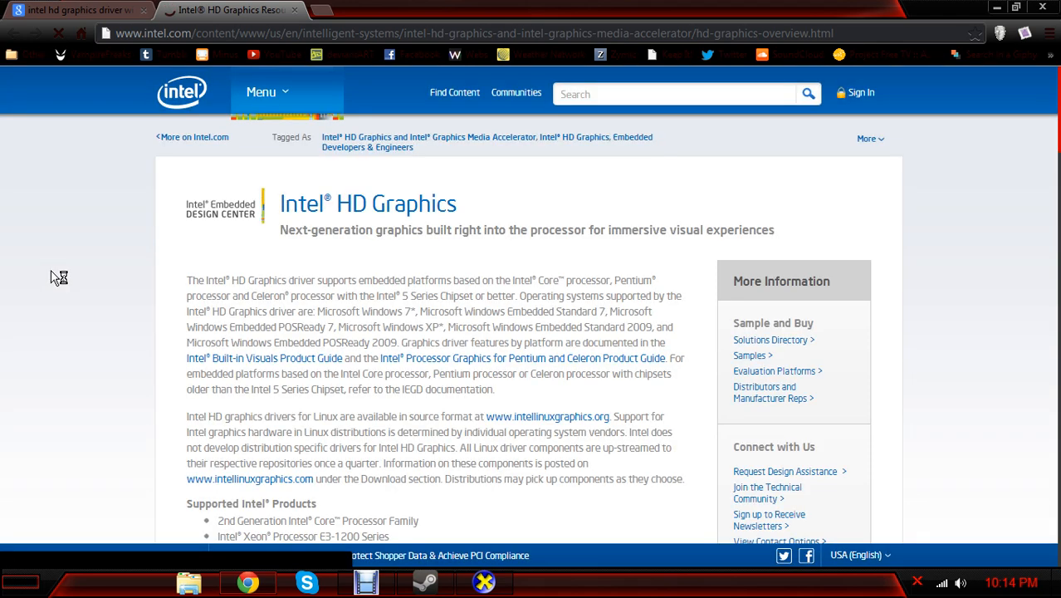
Browse the Intel page's download, documentation and tools sections, then close it
scroll("down", 3)
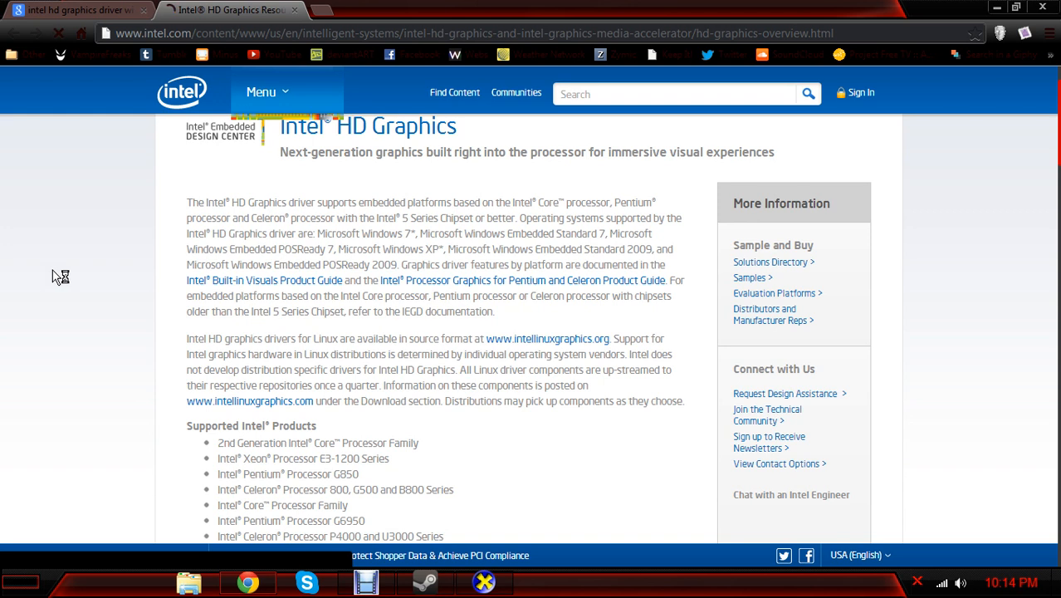
scroll("down", 3)
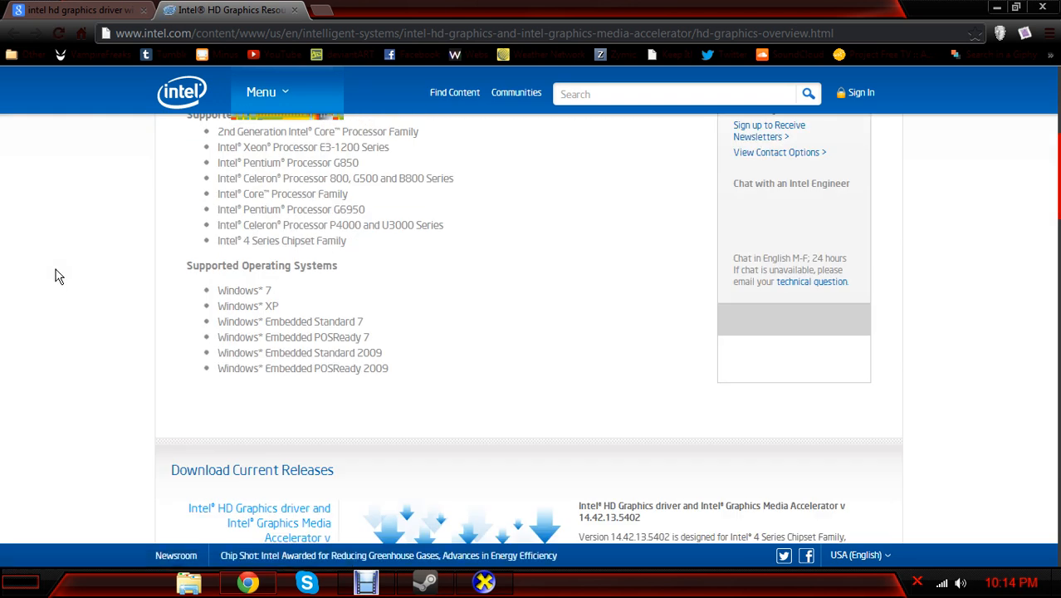
mouse_move(67, 360)
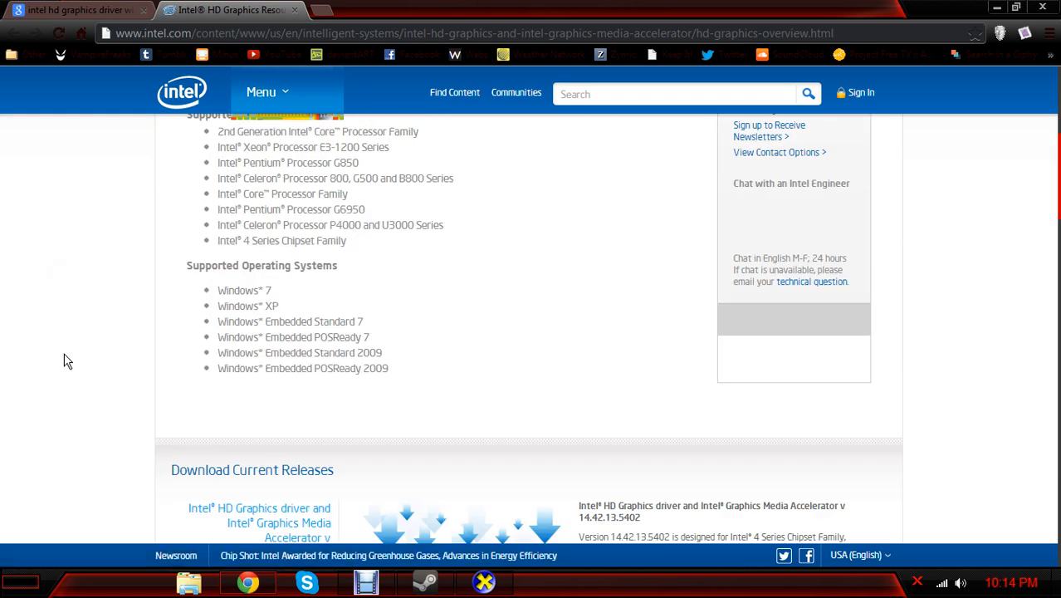
scroll("down", 3)
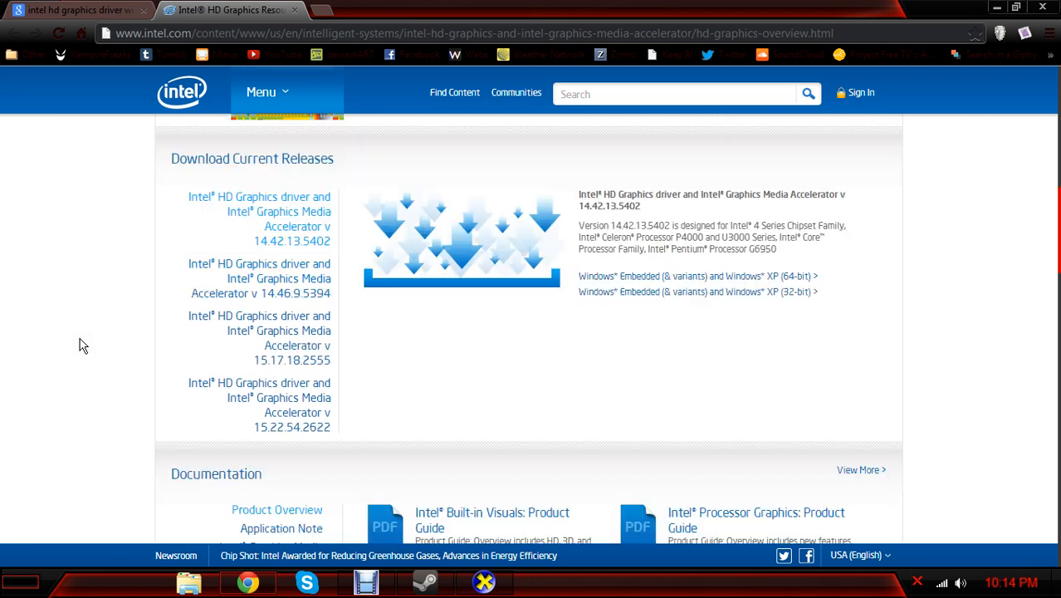
scroll("down", 3)
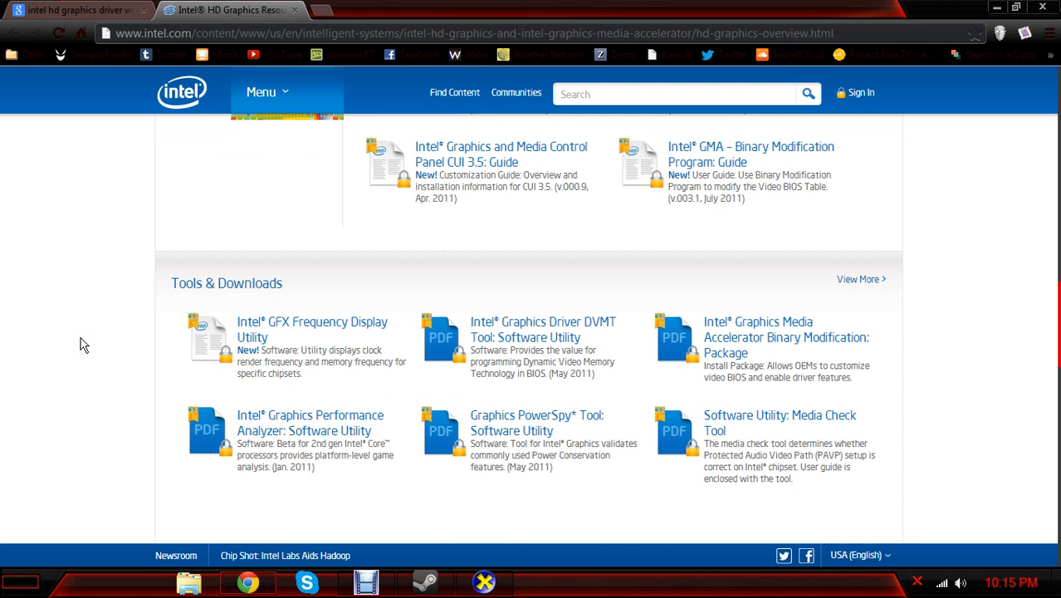
left_click(79, 9)
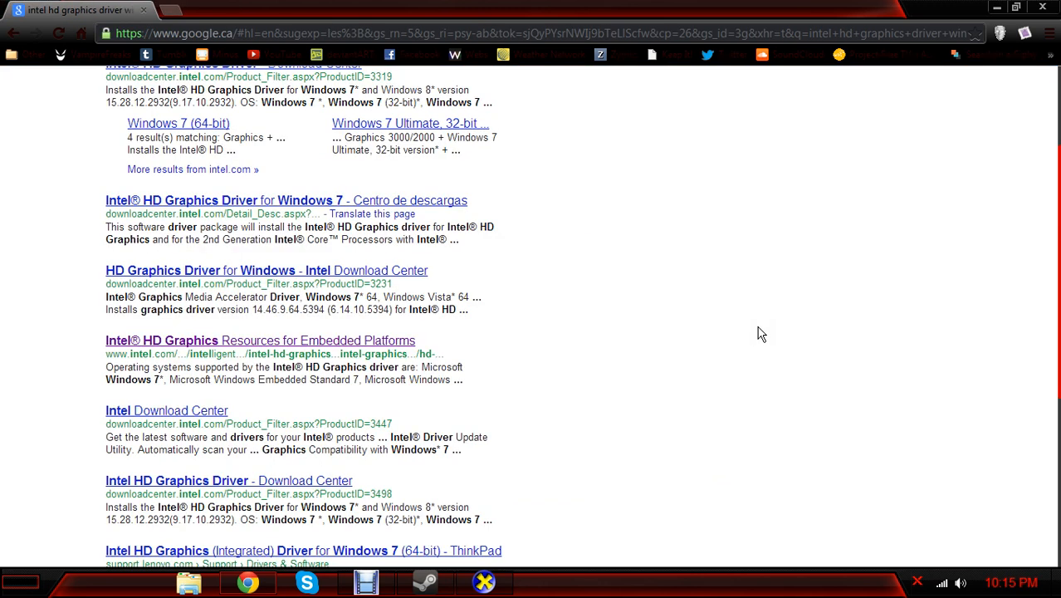
mouse_move(780, 287)
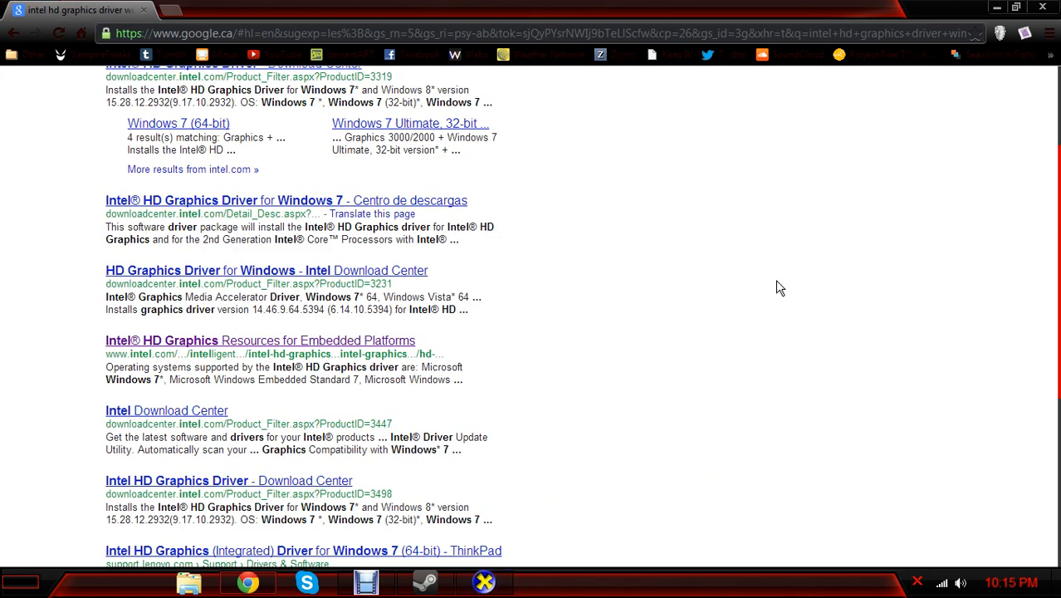
mouse_move(784, 286)
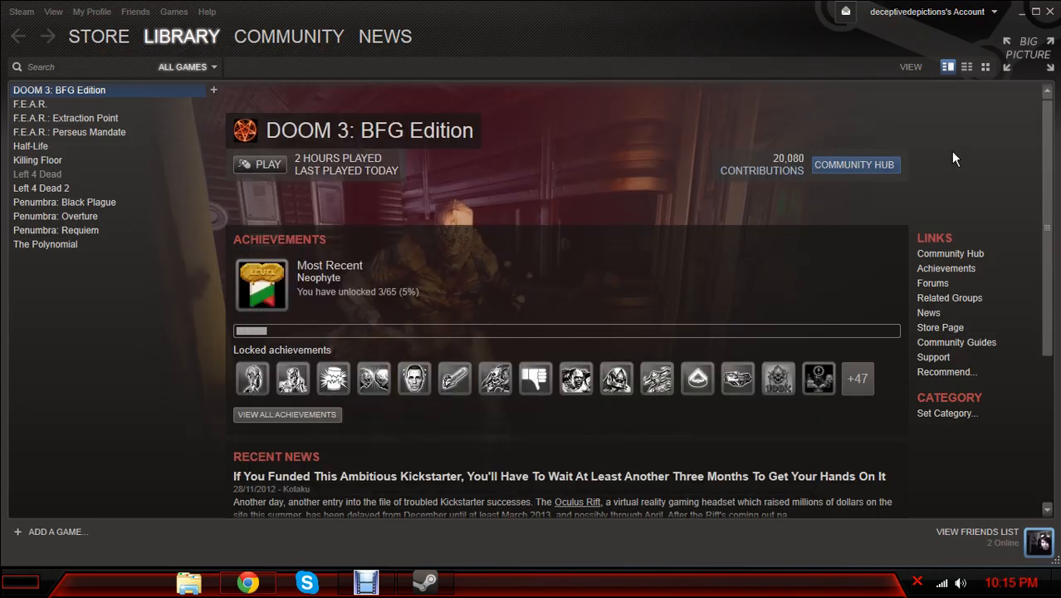
mouse_move(966, 151)
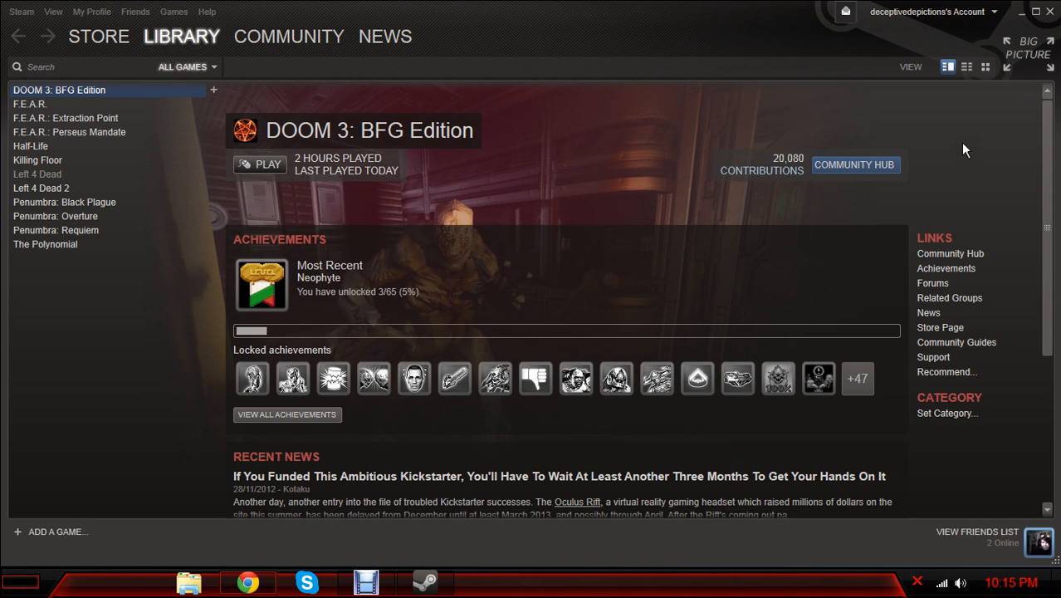
mouse_move(689, 154)
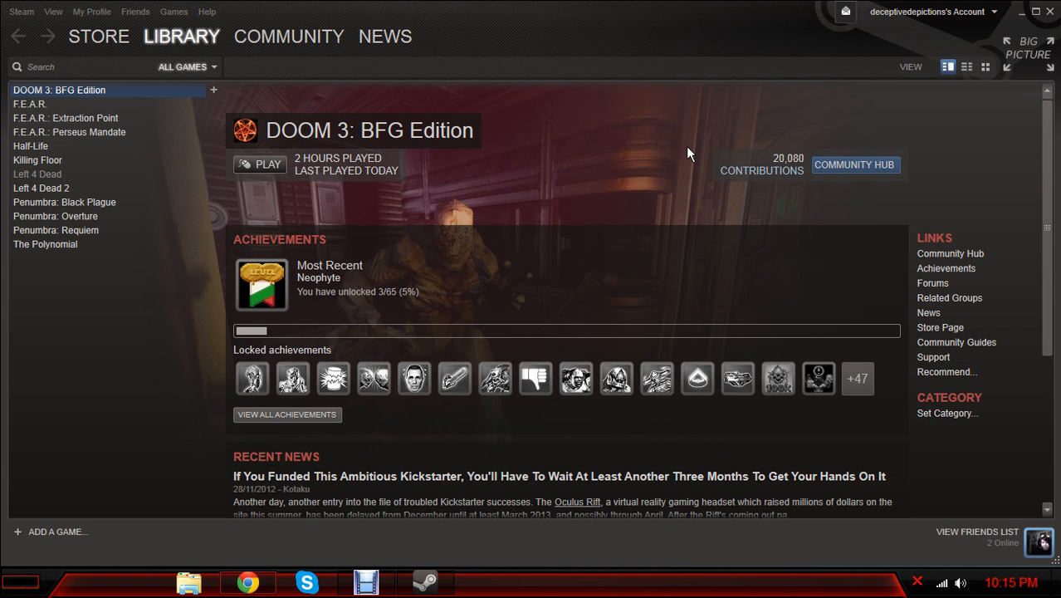
mouse_move(742, 102)
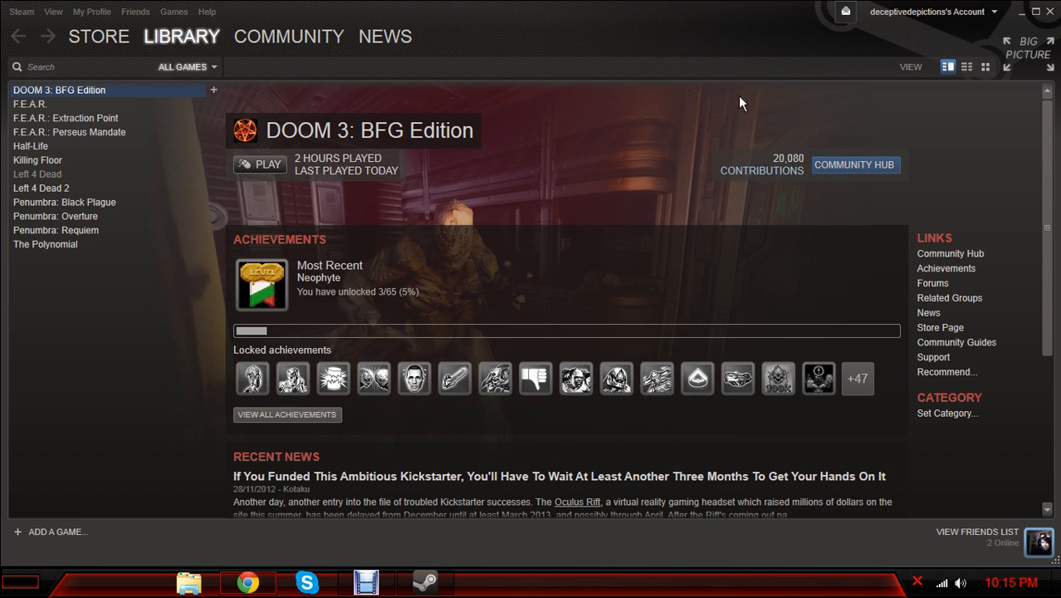
mouse_move(617, 135)
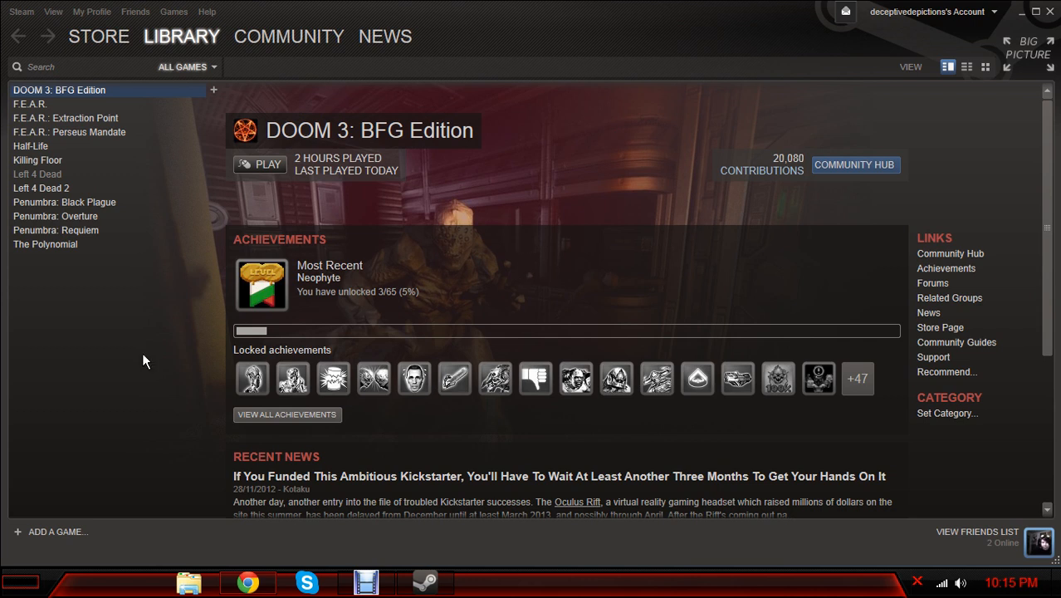
mouse_move(93, 89)
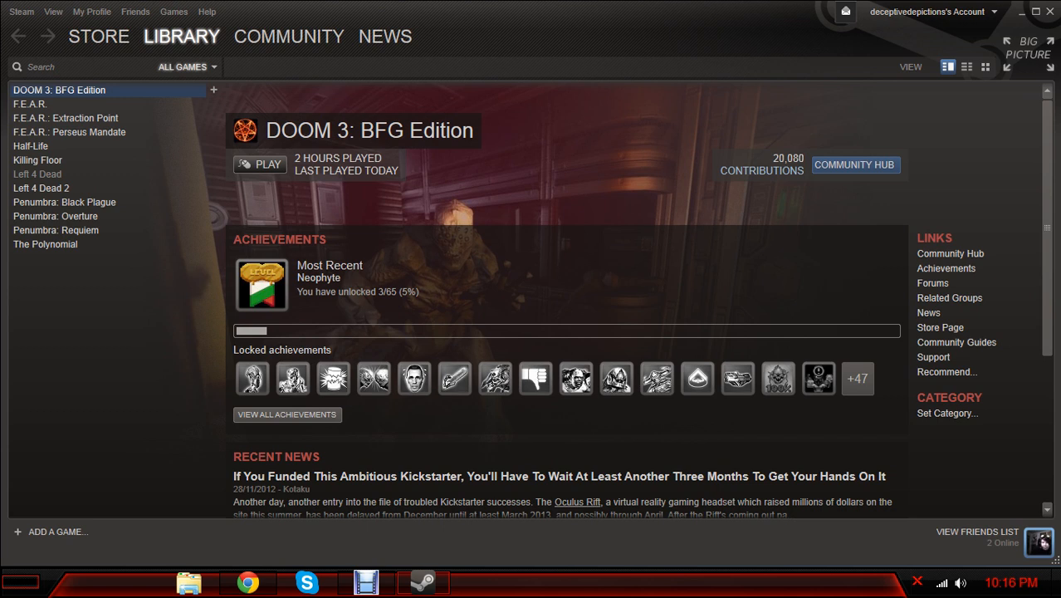
mouse_move(615, 300)
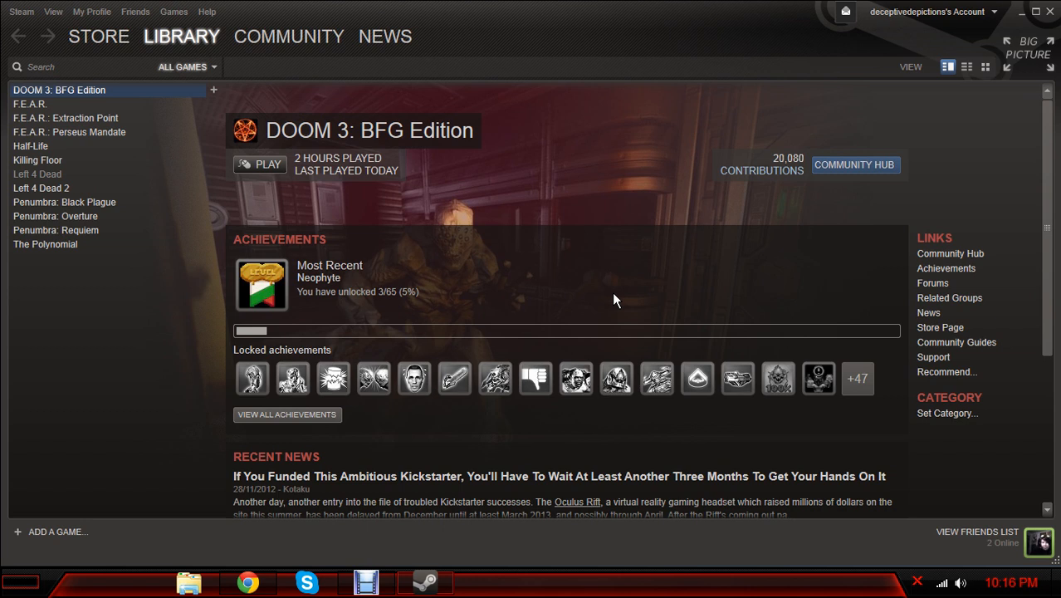
Launch DOOM 3: BFG Edition with PLAY from the Steam Library
left_click(259, 164)
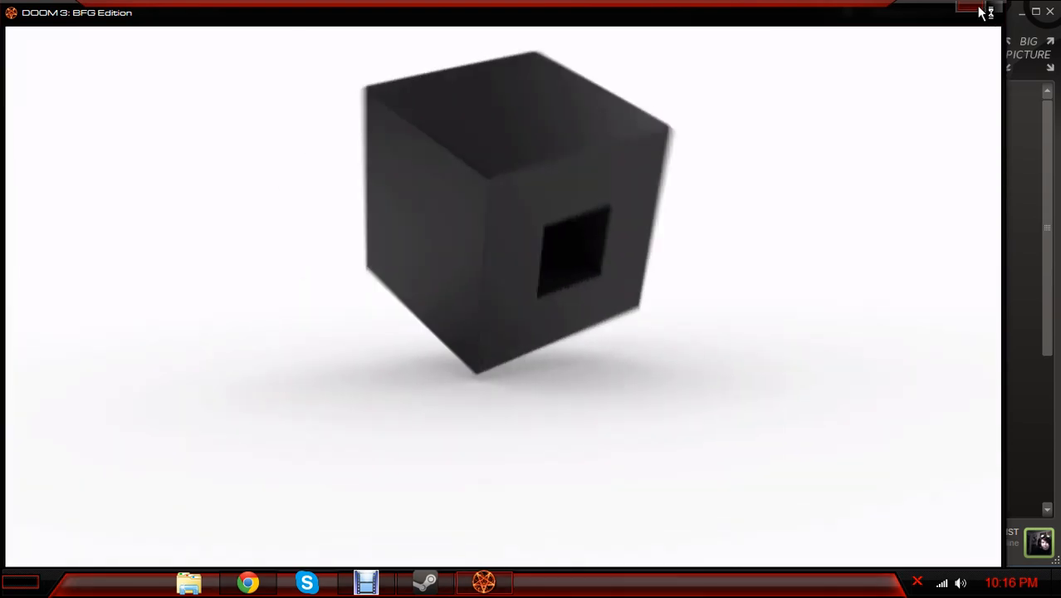
Close the DOOM 3: BFG Edition window during the spinning cube intro
left_click(964, 11)
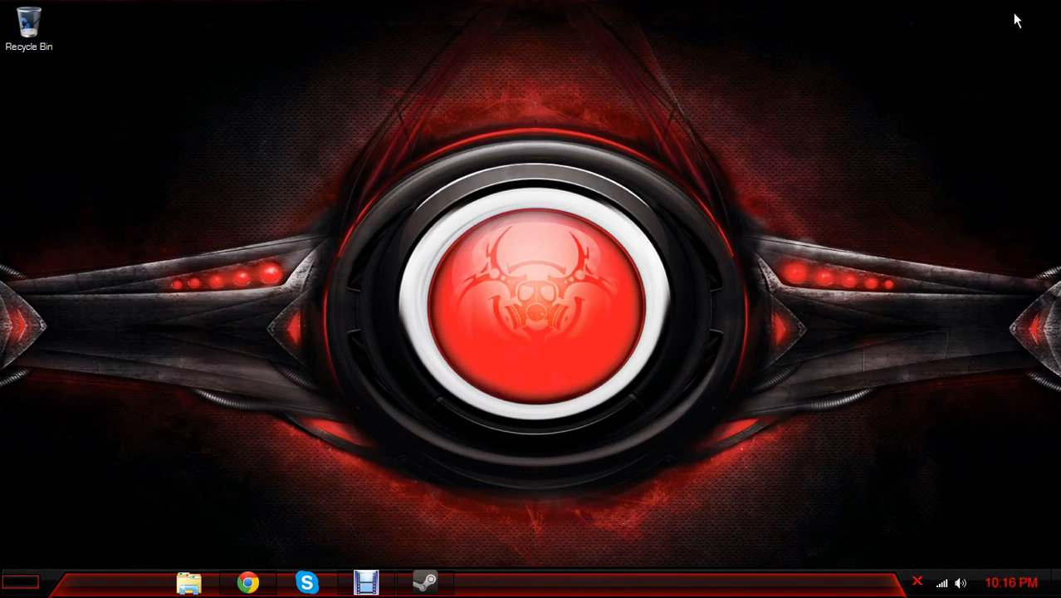
mouse_move(533, 438)
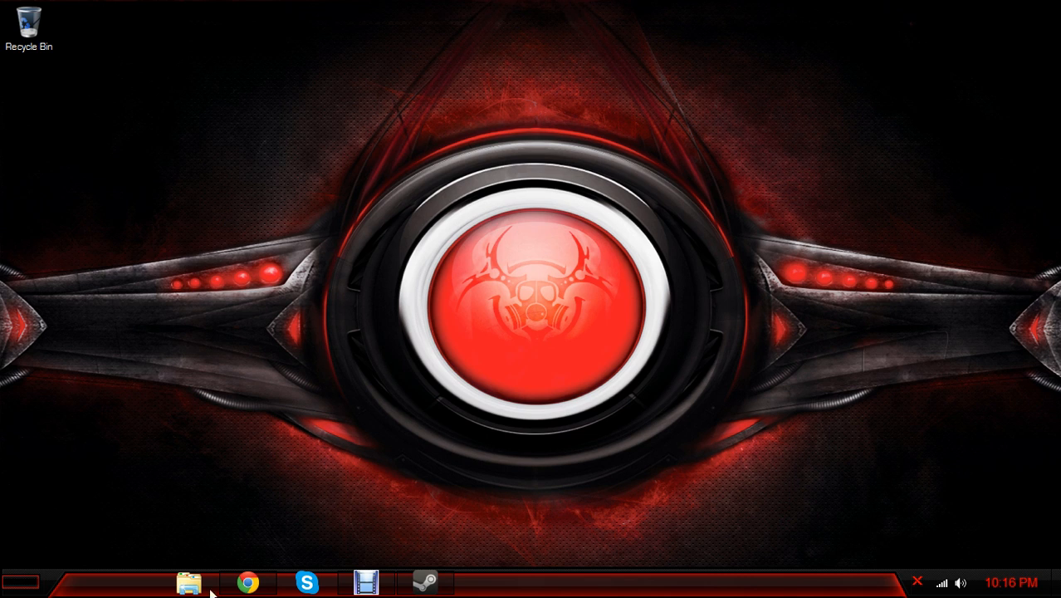
mouse_move(502, 587)
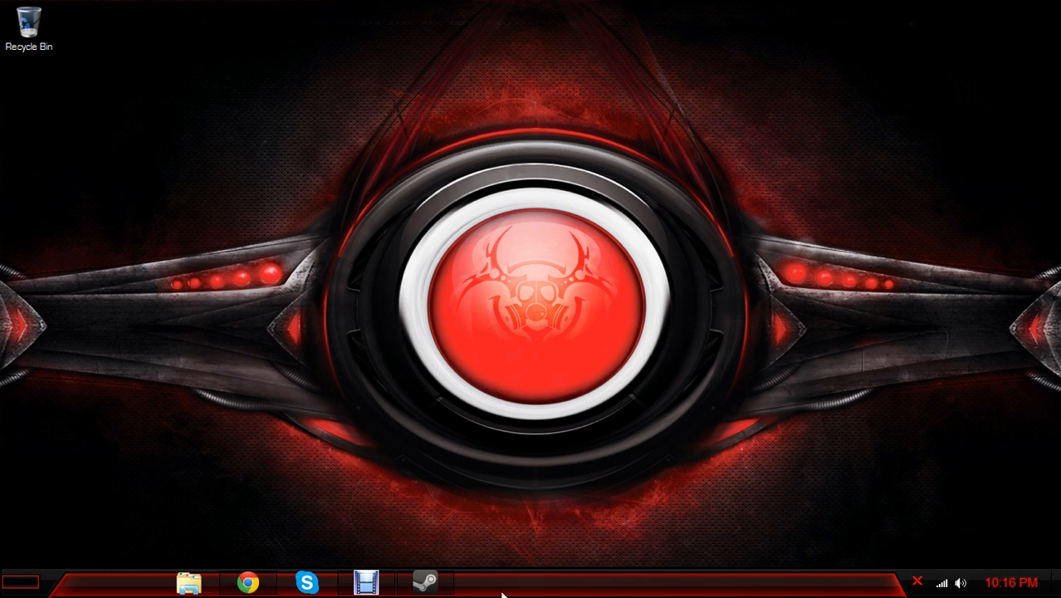
Open DOOM 3: BFG Edition's Properties and its Set Launch Options dialog
left_click(425, 583)
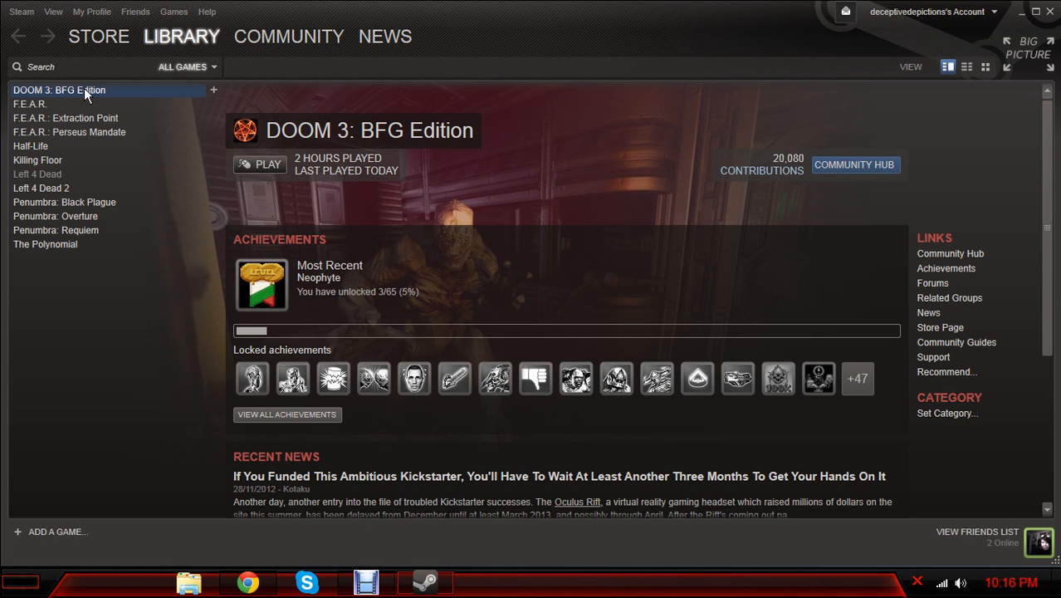
right_click(83, 90)
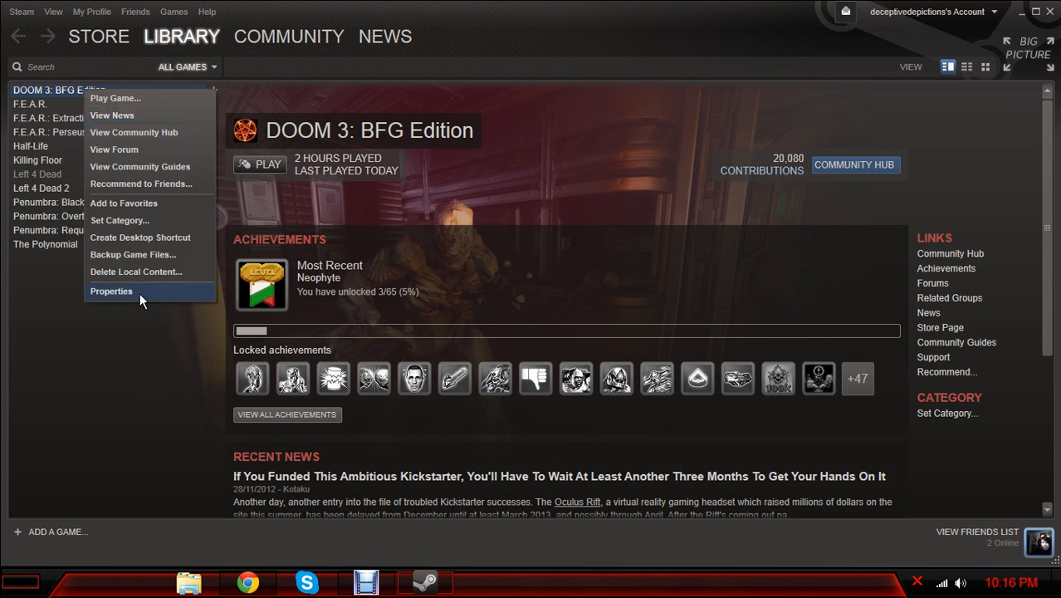
left_click(111, 291)
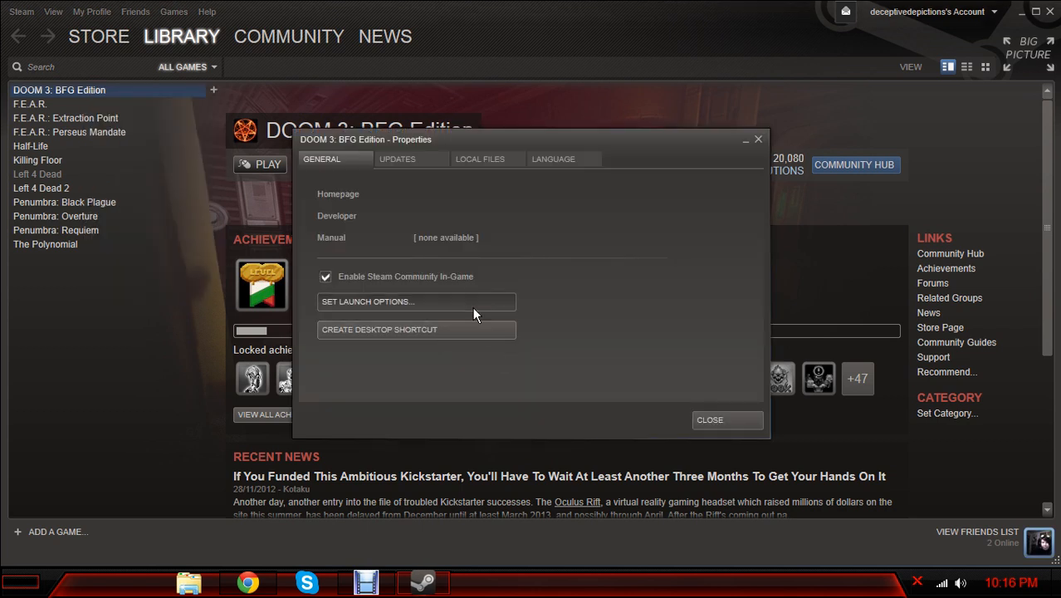
left_click(416, 301)
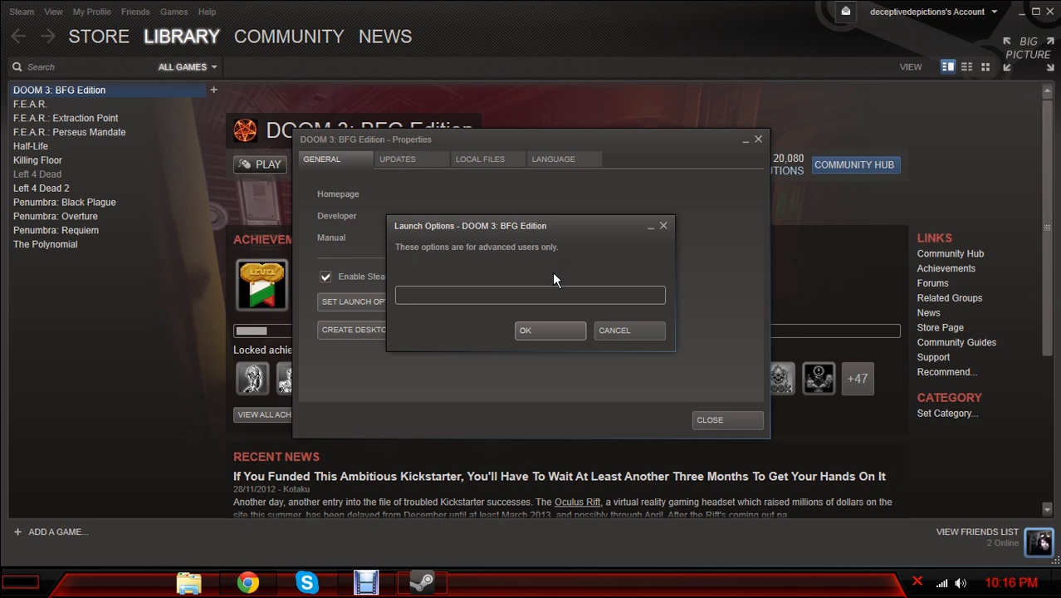
Create a Steam desktop shortcut for DOOM 3: BFG Edition
left_click(530, 295)
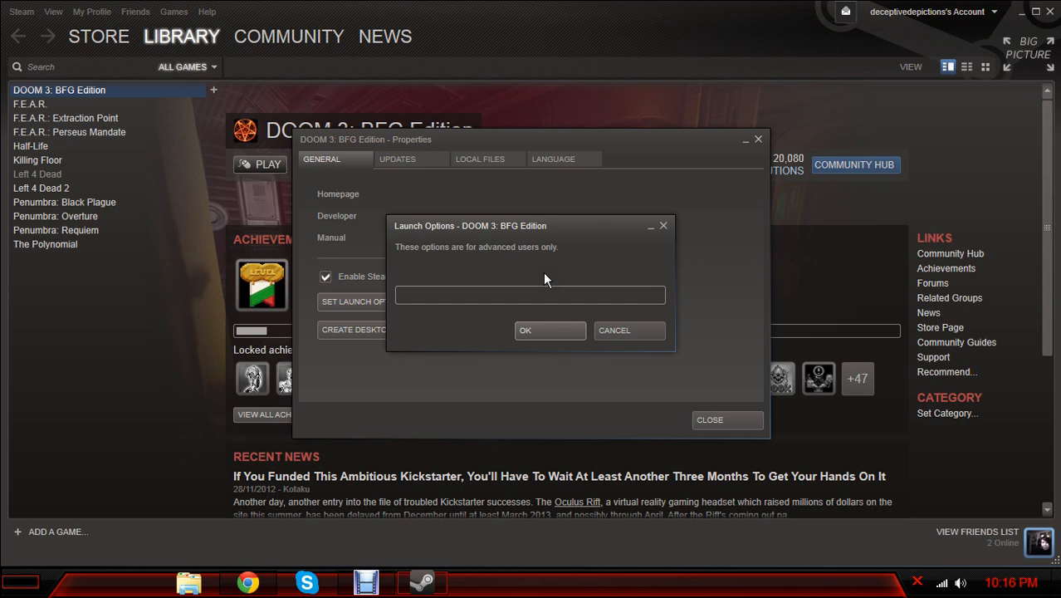
left_click(531, 294)
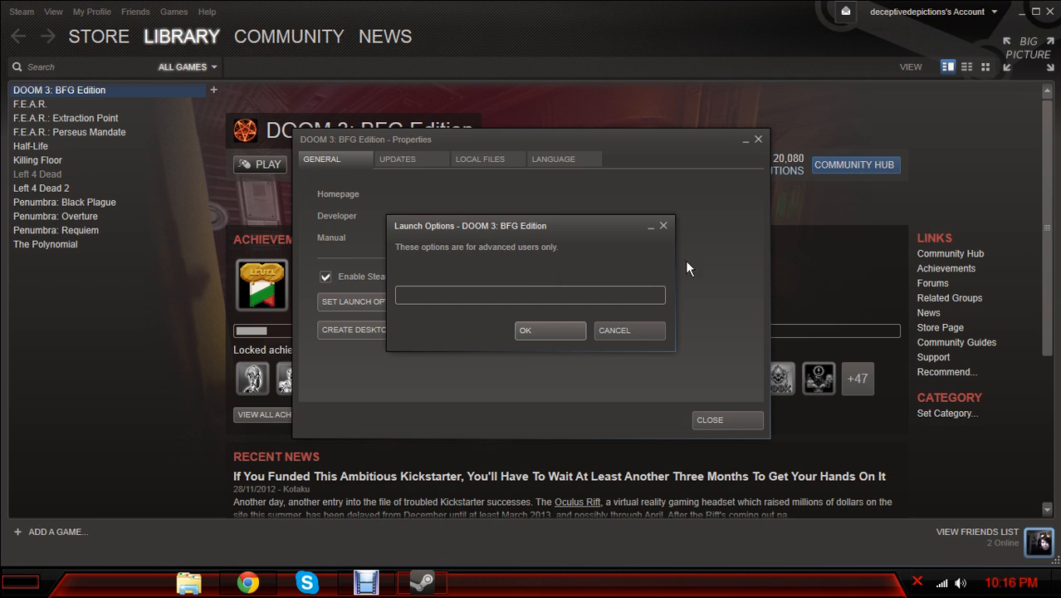
left_click(530, 295)
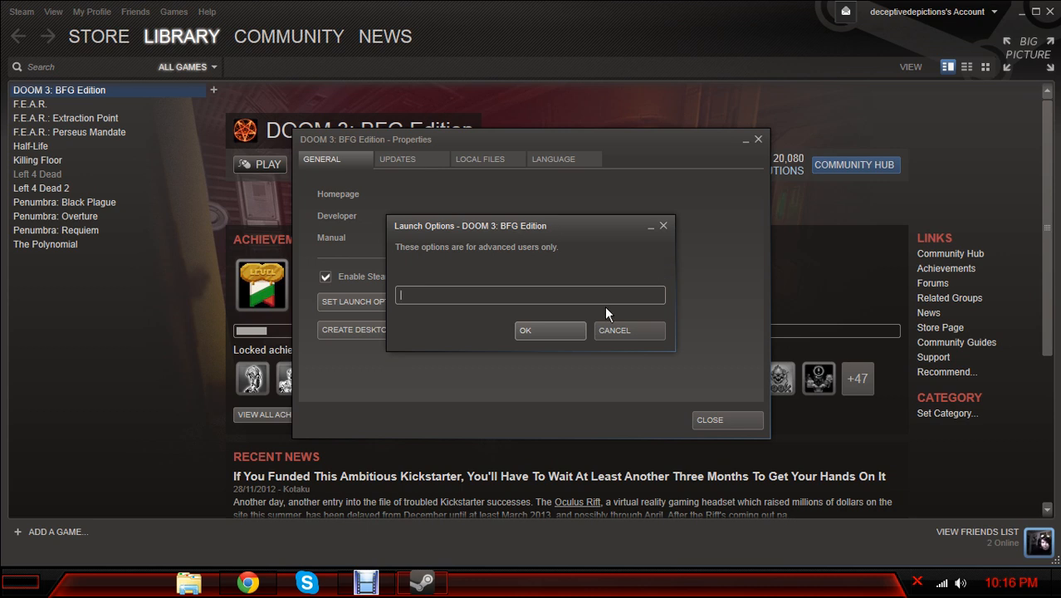
left_click(549, 330)
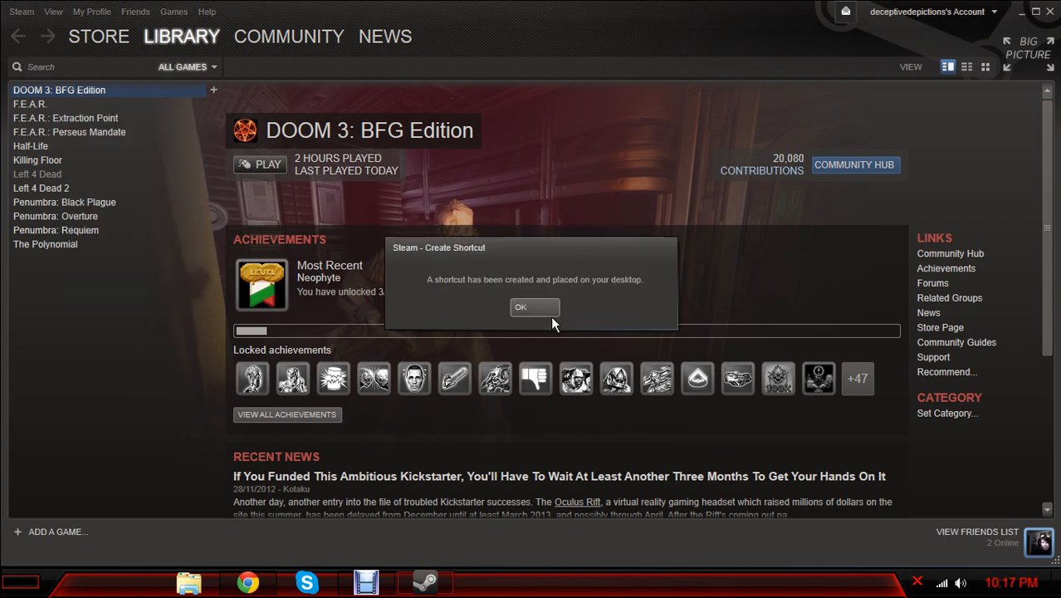
Dismiss the shortcut confirmation, minimize Steam, and open the desktop shortcut's properties
left_click(533, 308)
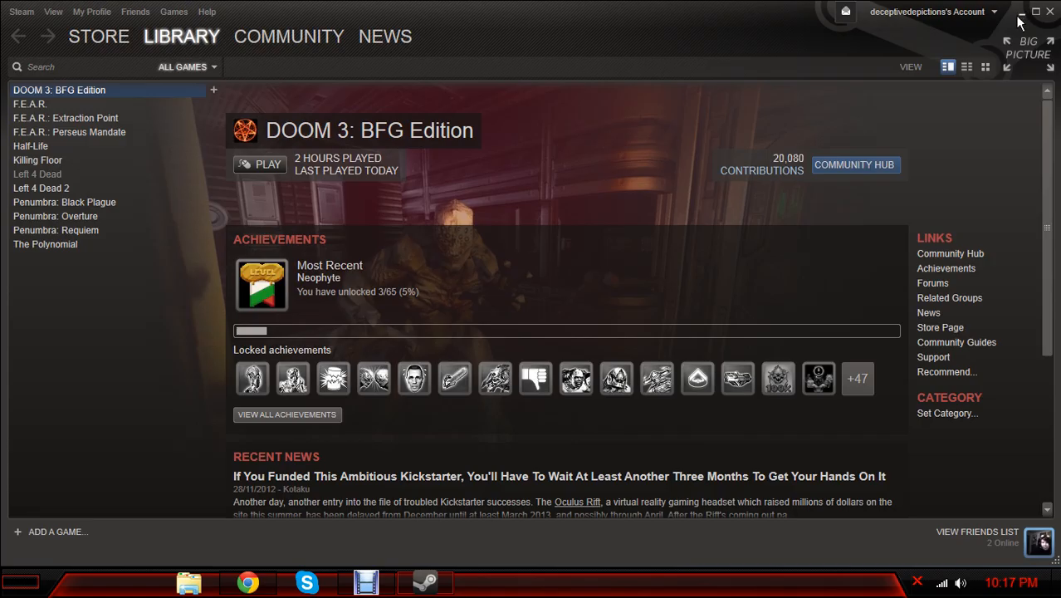
left_click(1018, 11)
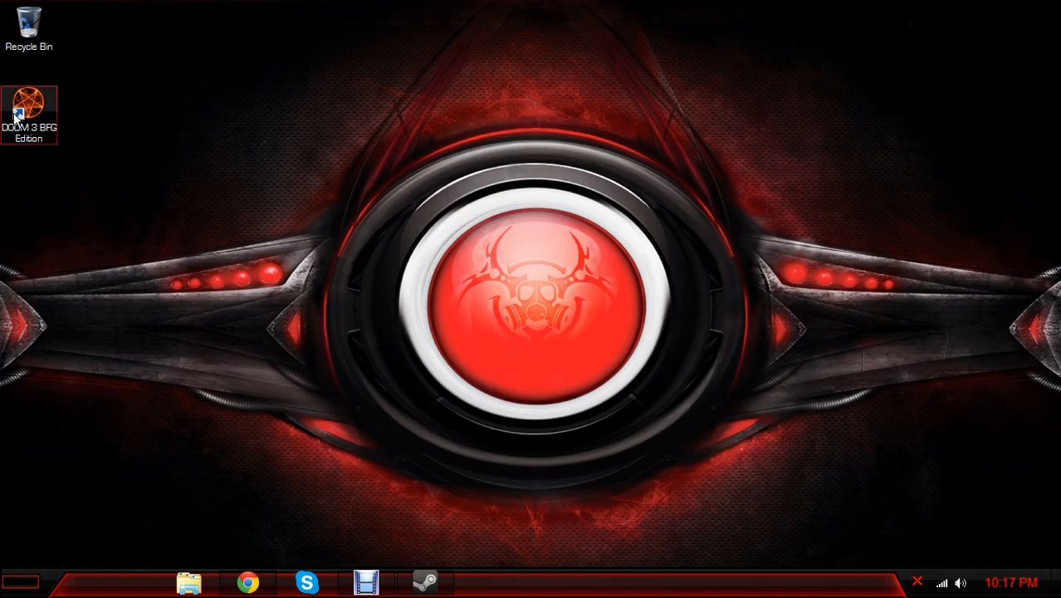
mouse_move(41, 99)
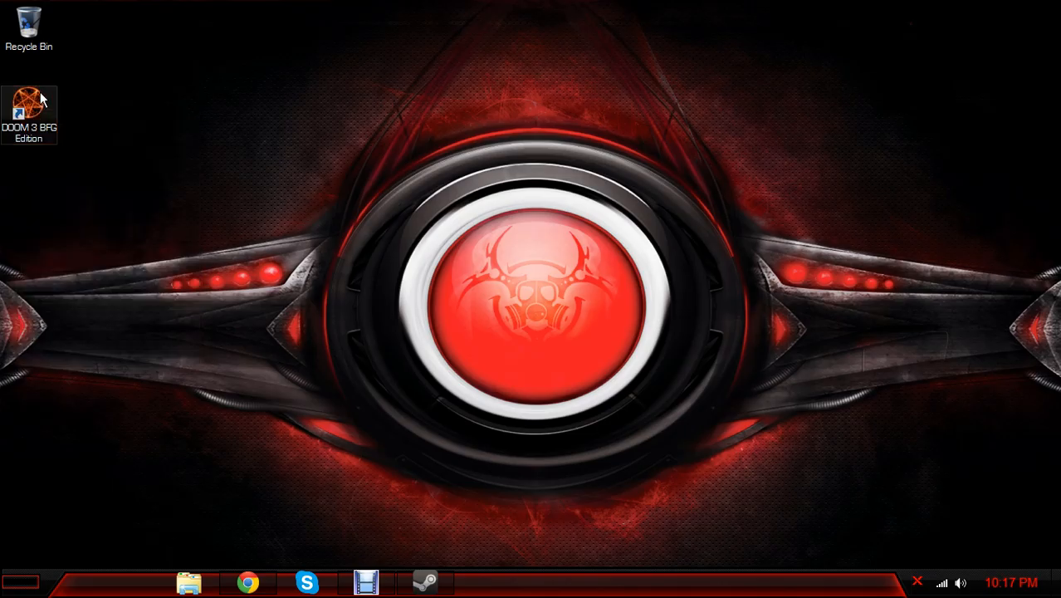
right_click(30, 95)
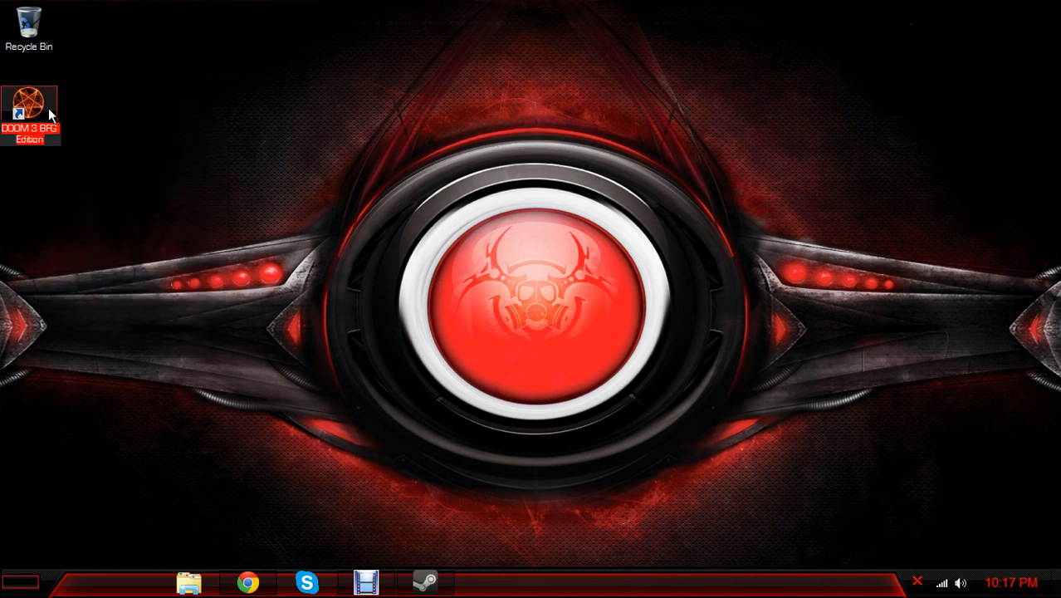
right_click(32, 100)
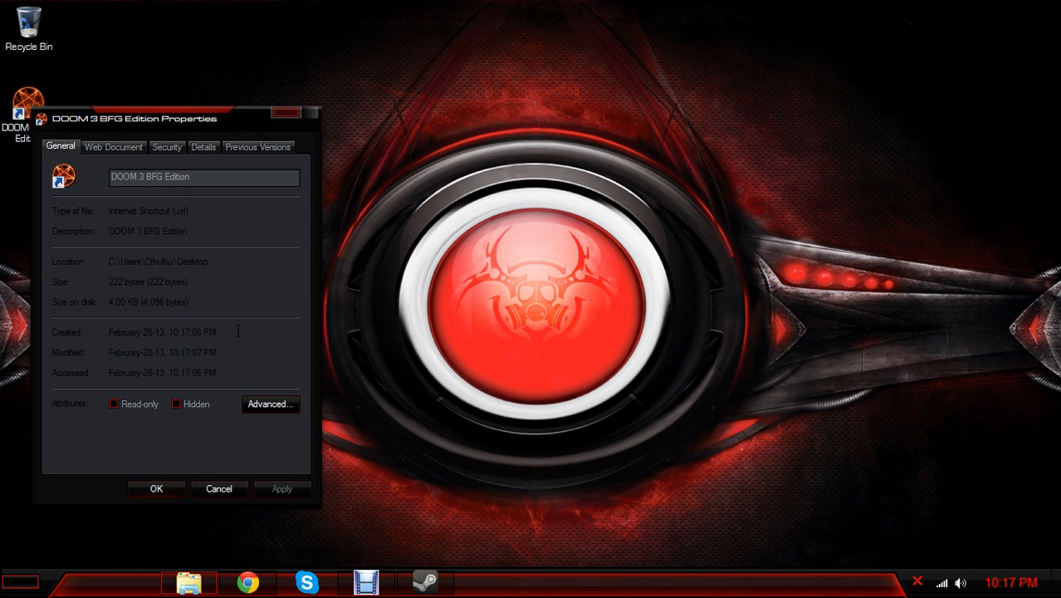
Check the shortcut's steam://rungameid/208200 URL in its Details, then close the dialog
left_click(269, 404)
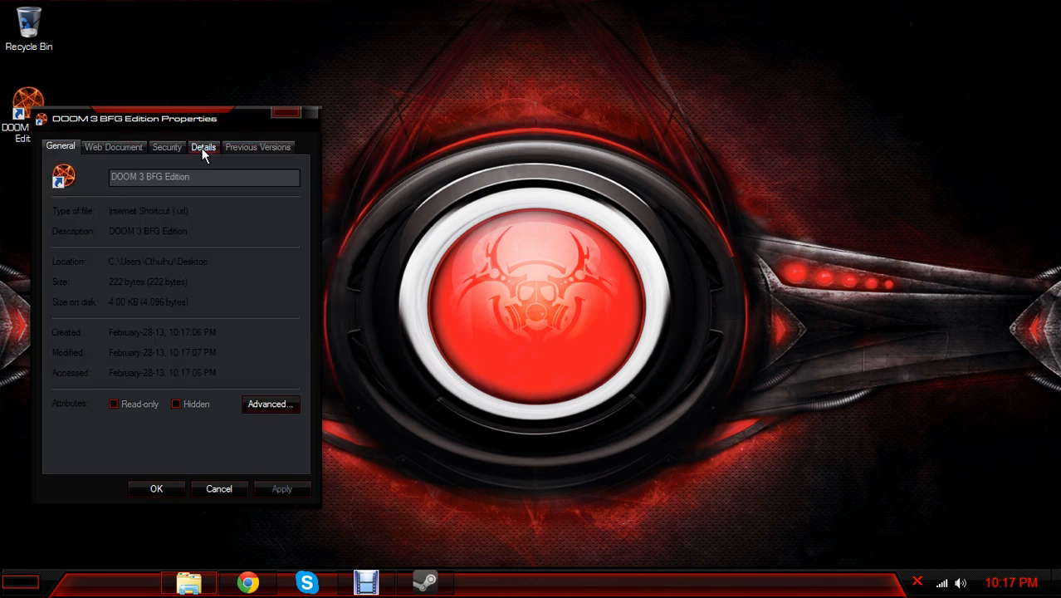
left_click(203, 147)
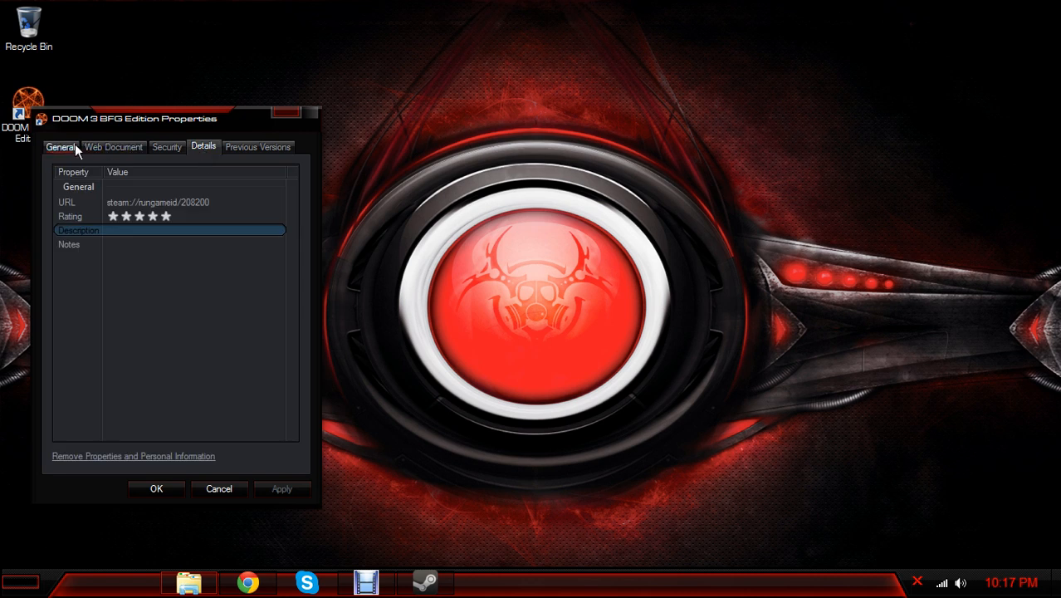
left_click(59, 147)
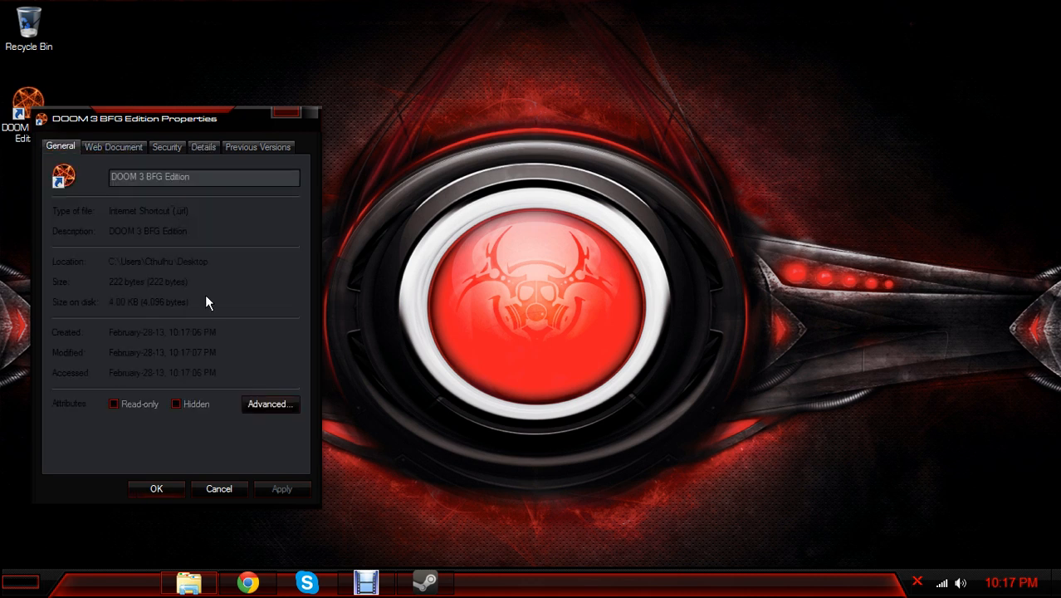
left_click(218, 488)
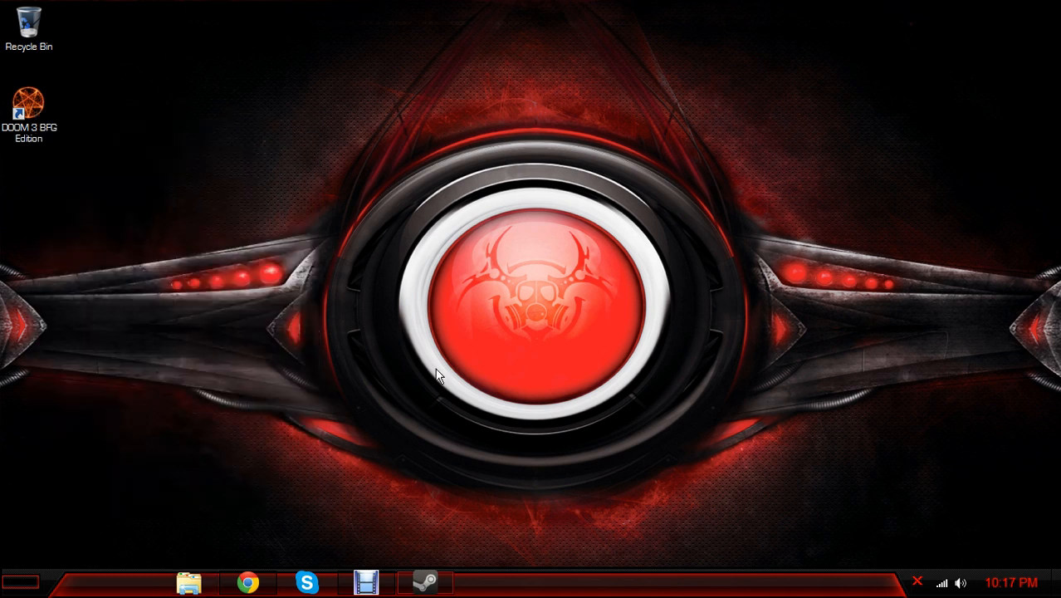
mouse_move(455, 351)
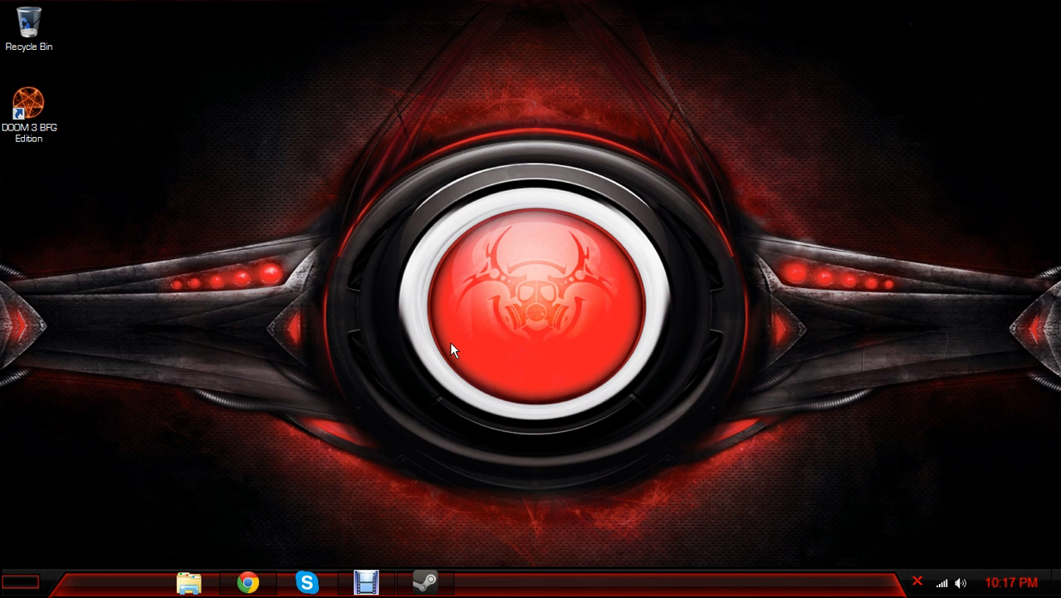
mouse_move(407, 481)
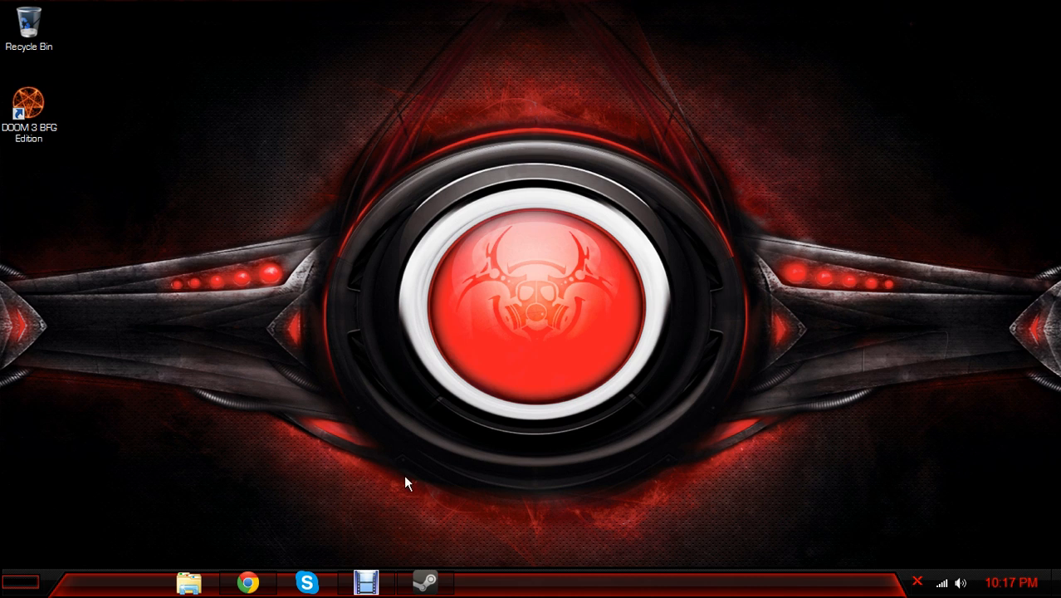
mouse_move(1016, 24)
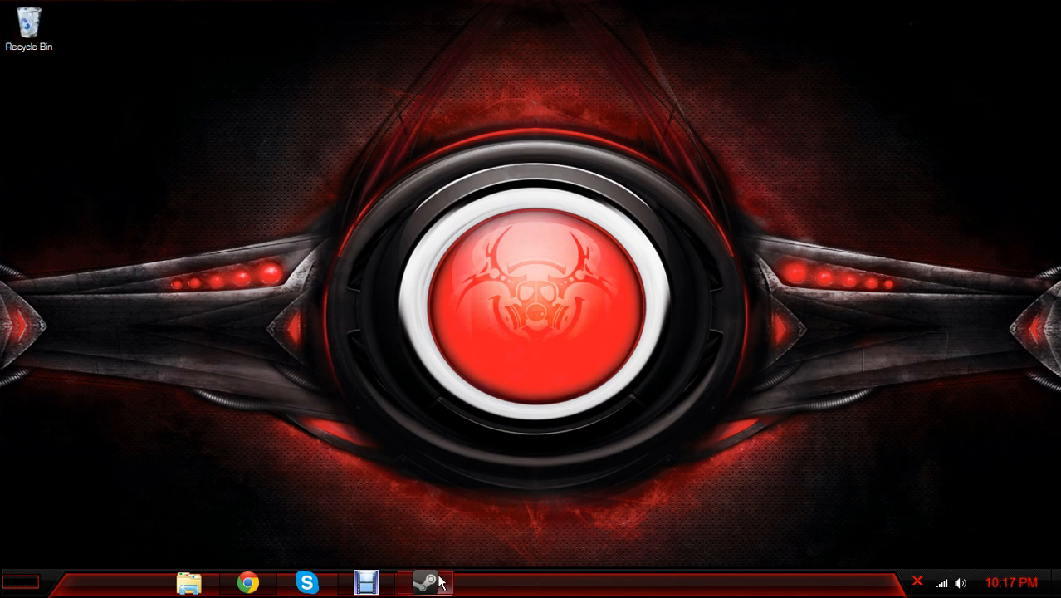
Restore the Steam Library on DOOM 3: BFG Edition, then open the Windows Volume Mixer
left_click(428, 578)
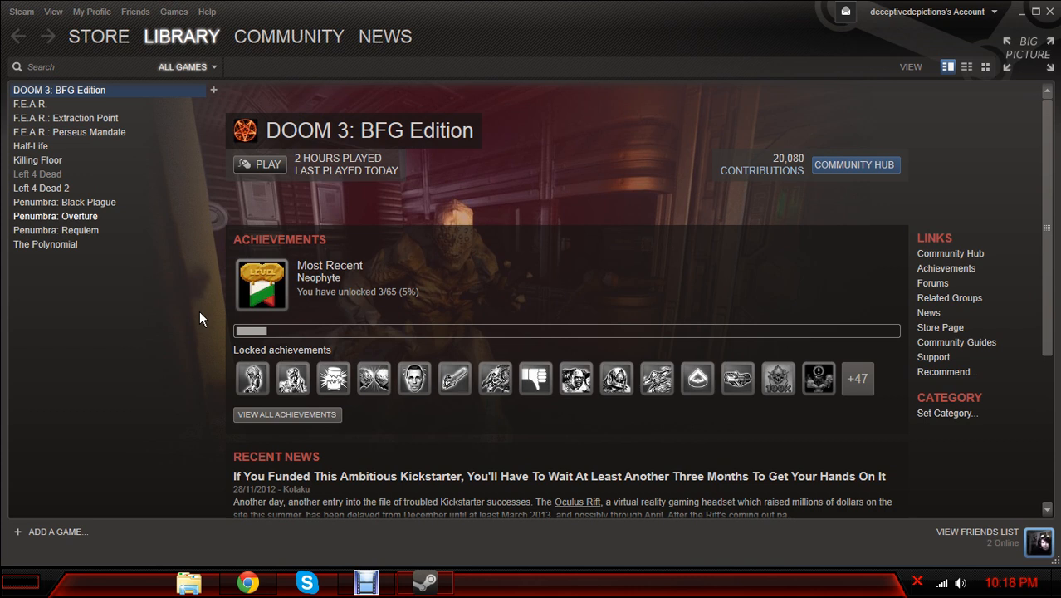
mouse_move(209, 341)
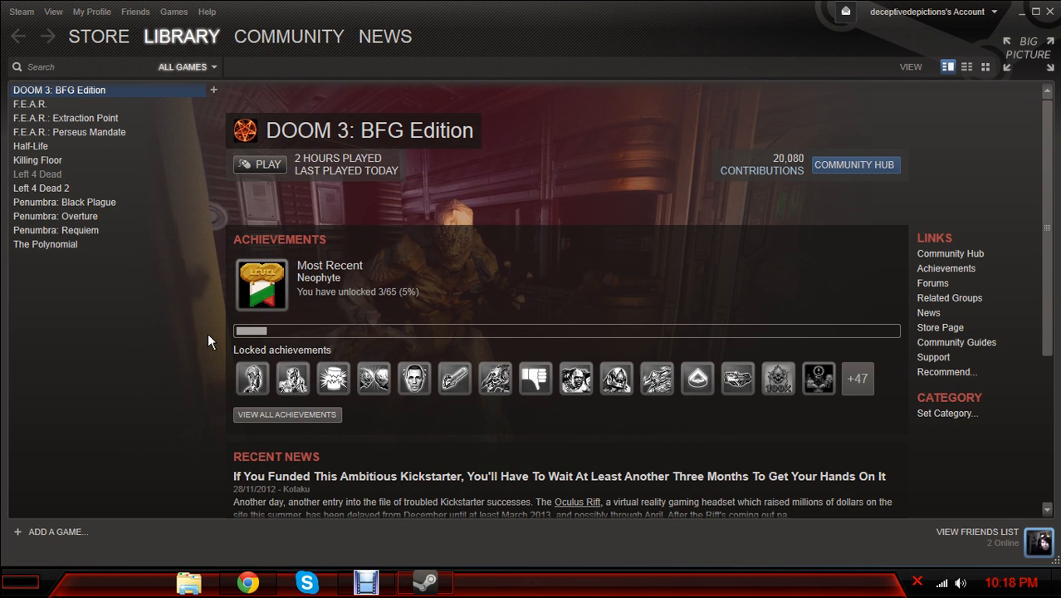
mouse_move(679, 131)
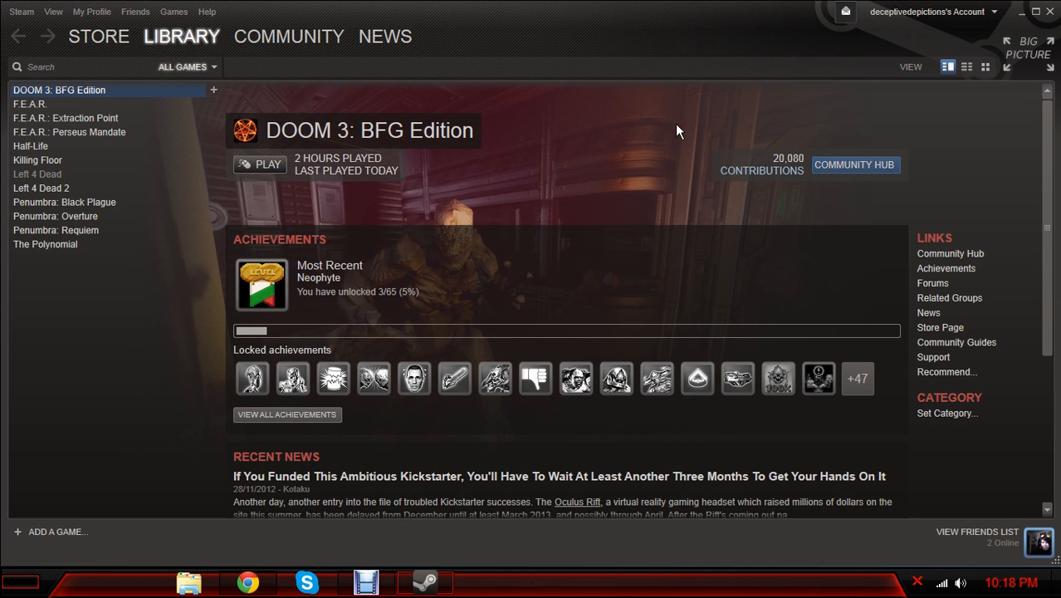
mouse_move(145, 406)
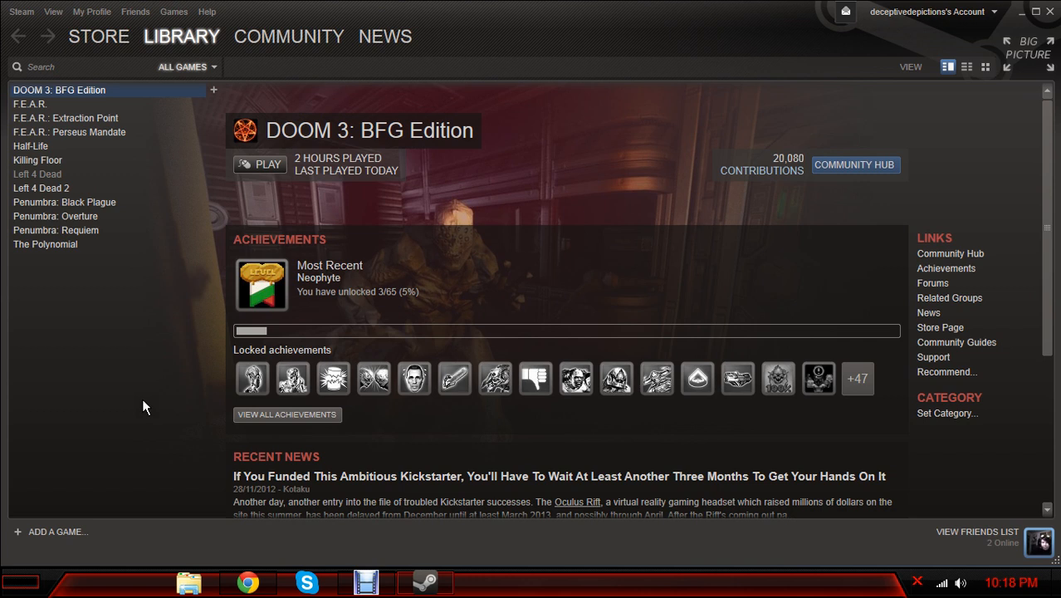
mouse_move(110, 317)
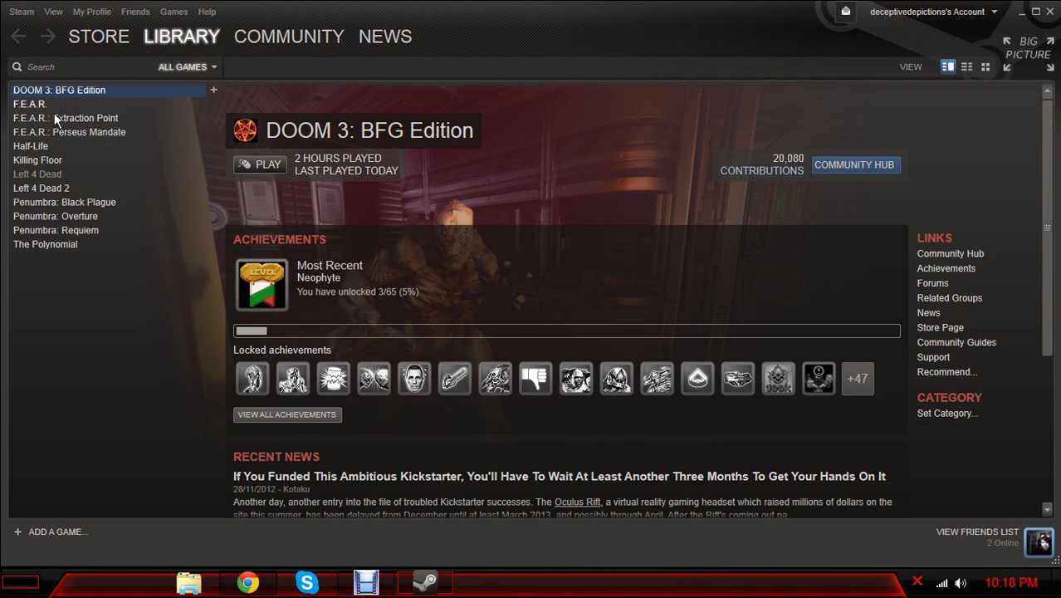
mouse_move(102, 230)
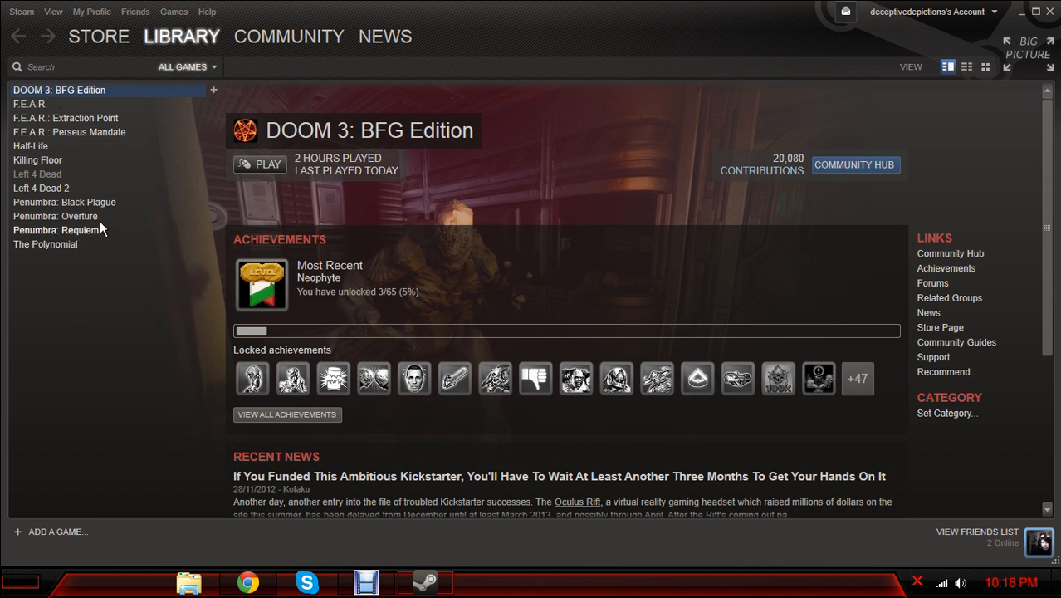
mouse_move(91, 135)
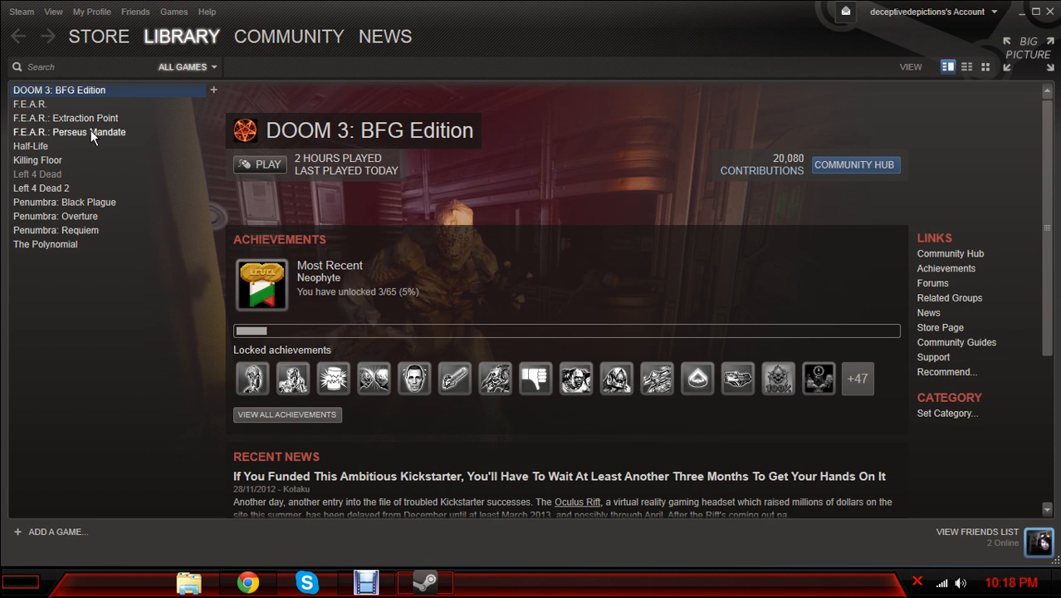
mouse_move(193, 329)
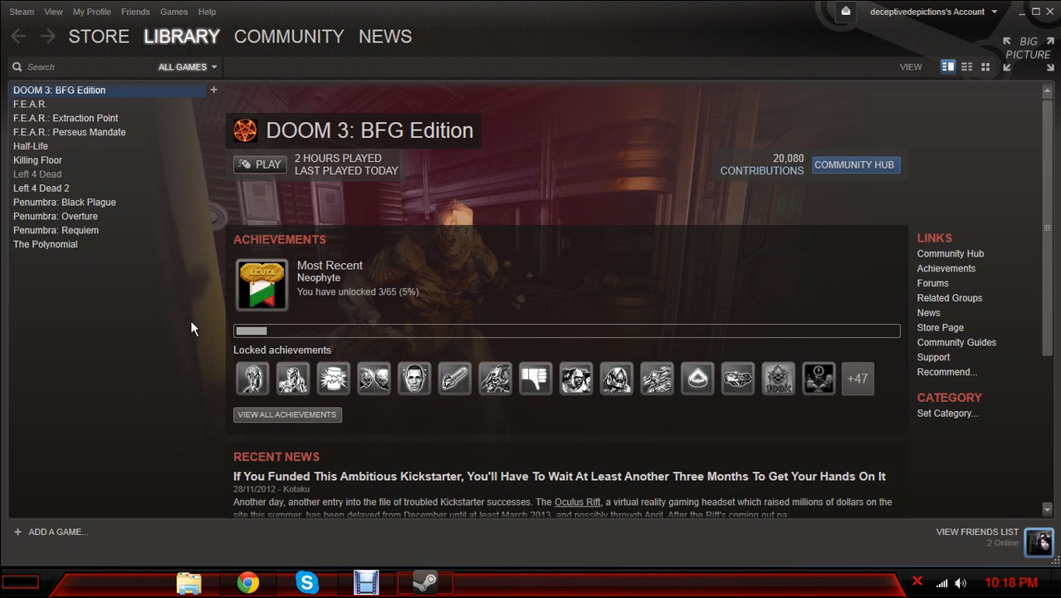
mouse_move(188, 332)
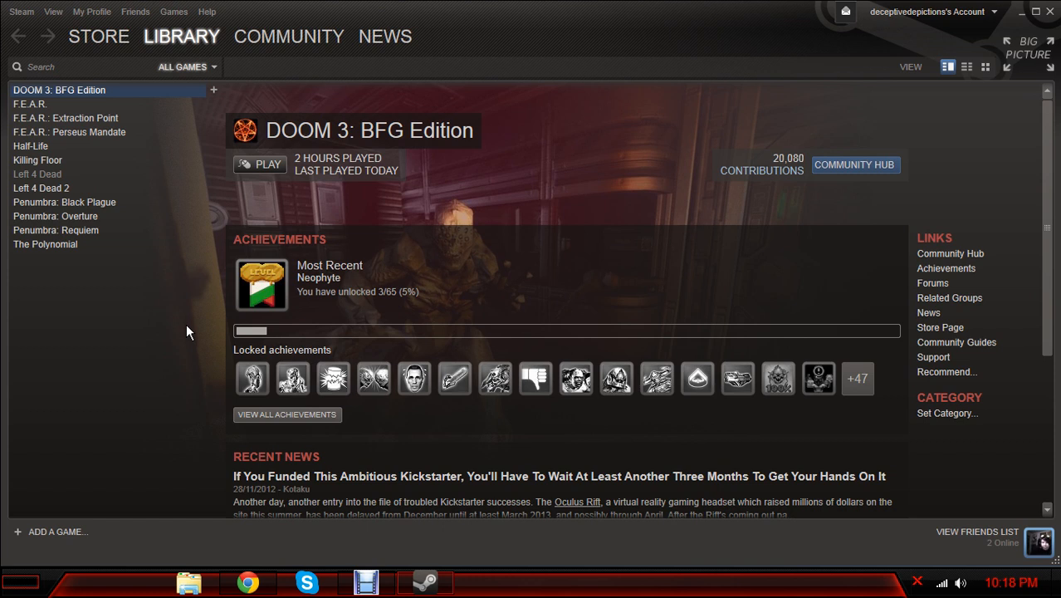
mouse_move(554, 440)
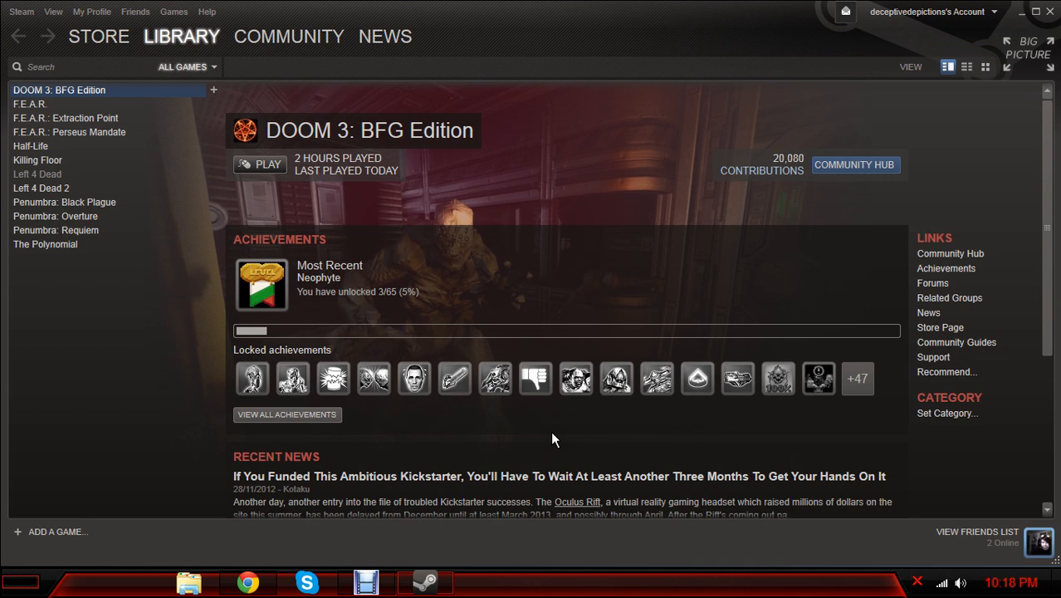
mouse_move(637, 445)
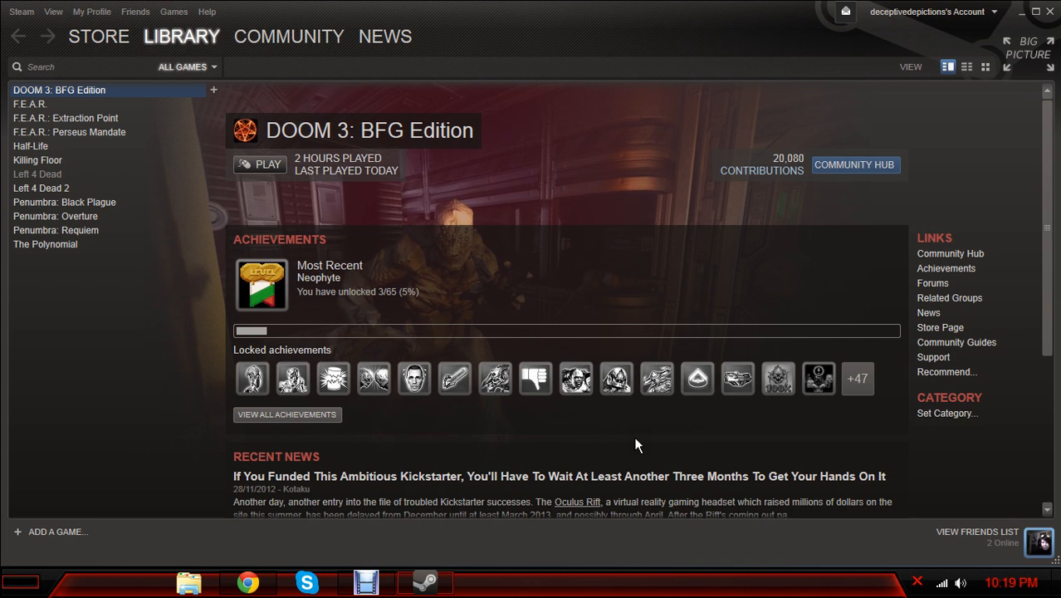
mouse_move(668, 283)
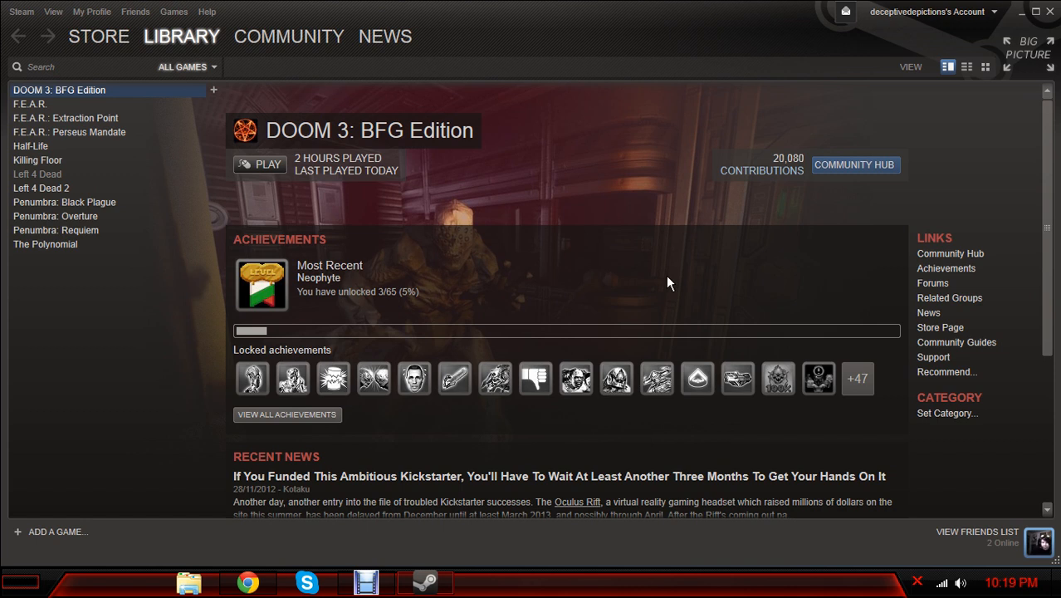
mouse_move(572, 303)
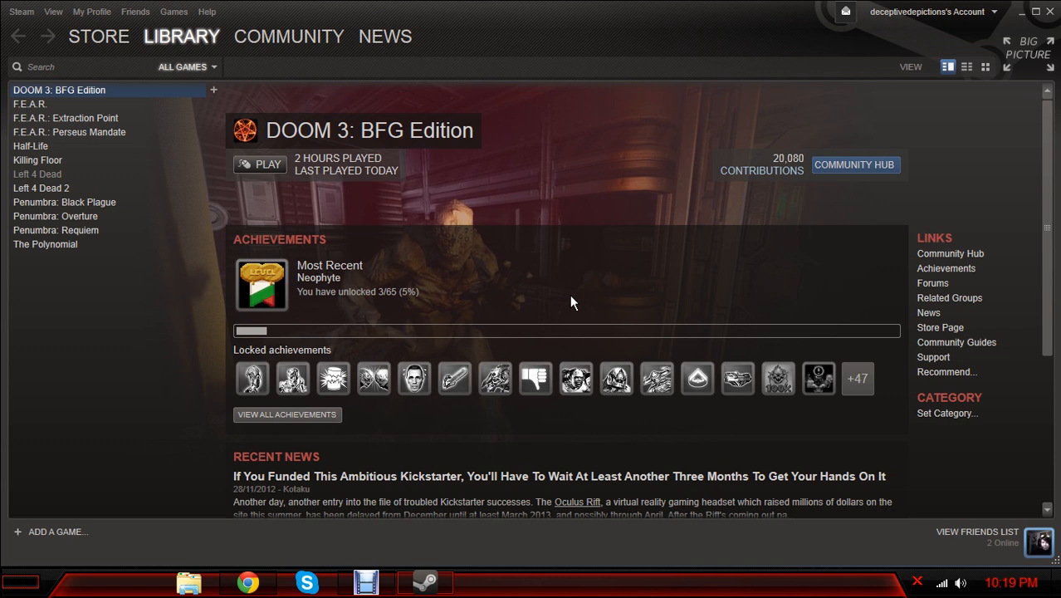
mouse_move(114, 118)
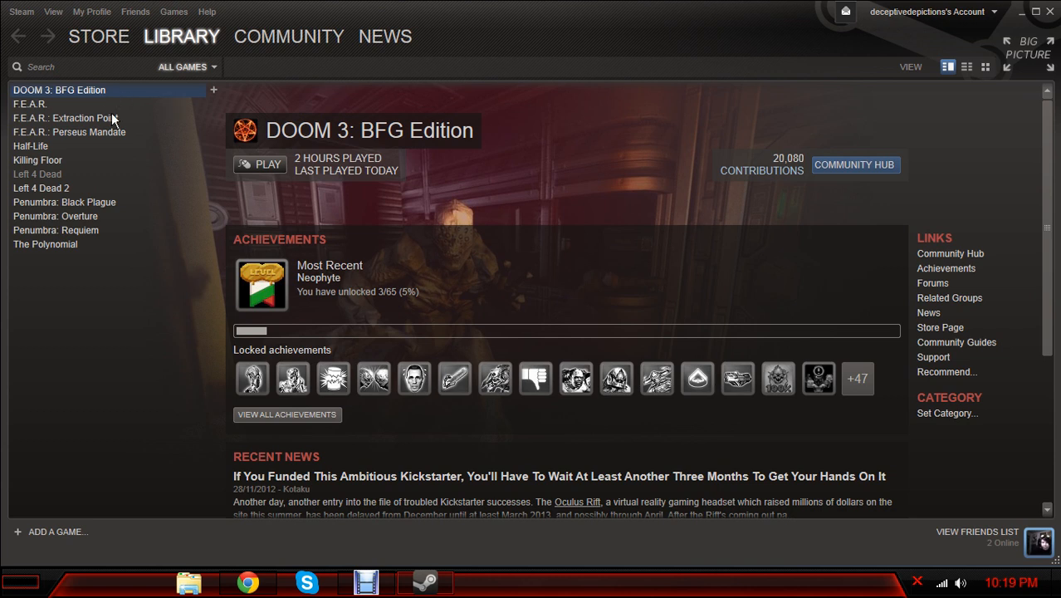
mouse_move(566, 272)
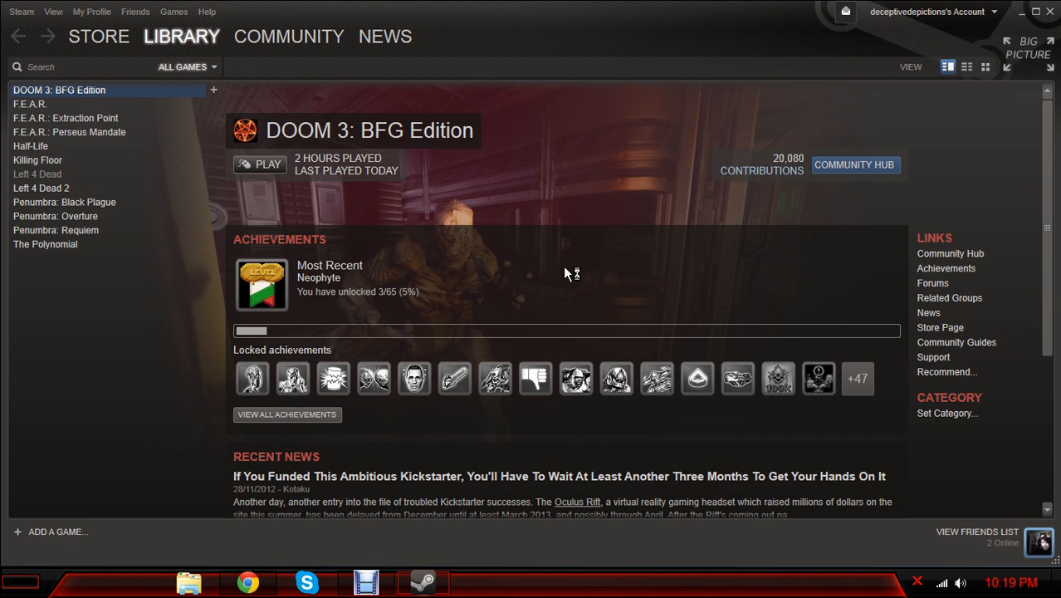
mouse_move(599, 301)
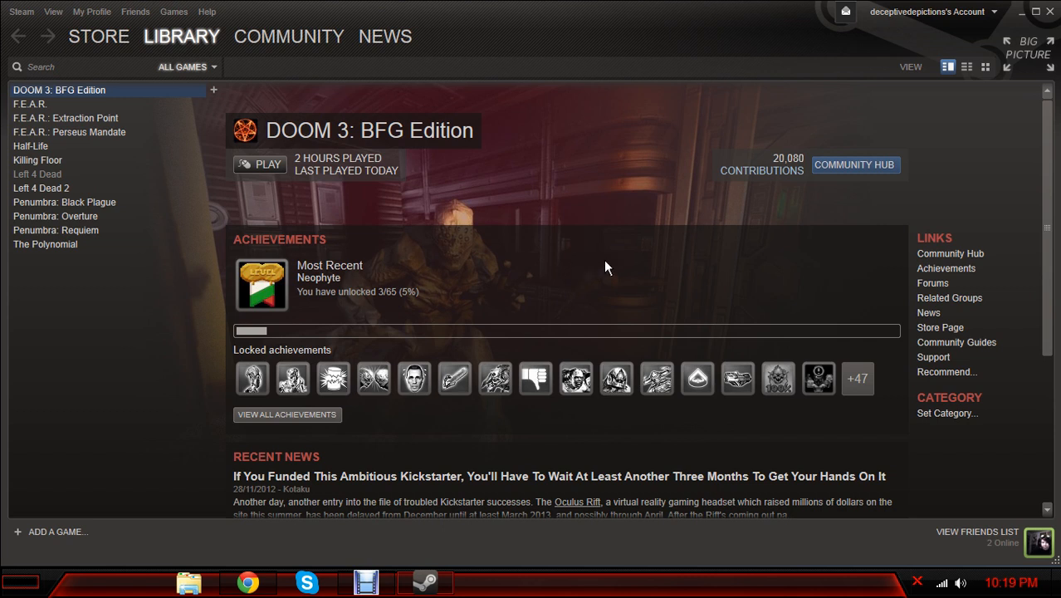
mouse_move(1027, 509)
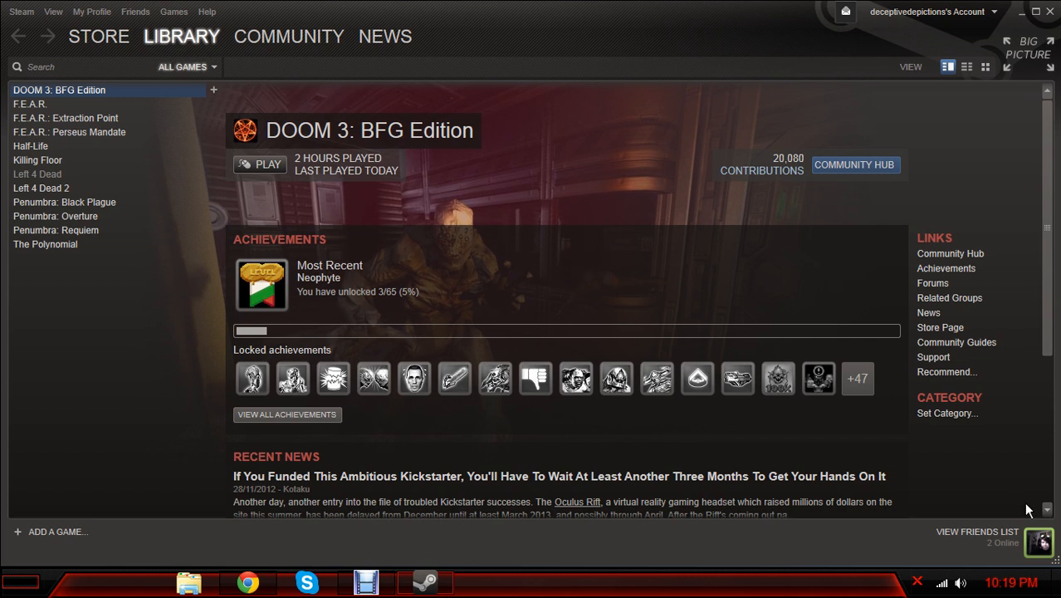
left_click(967, 580)
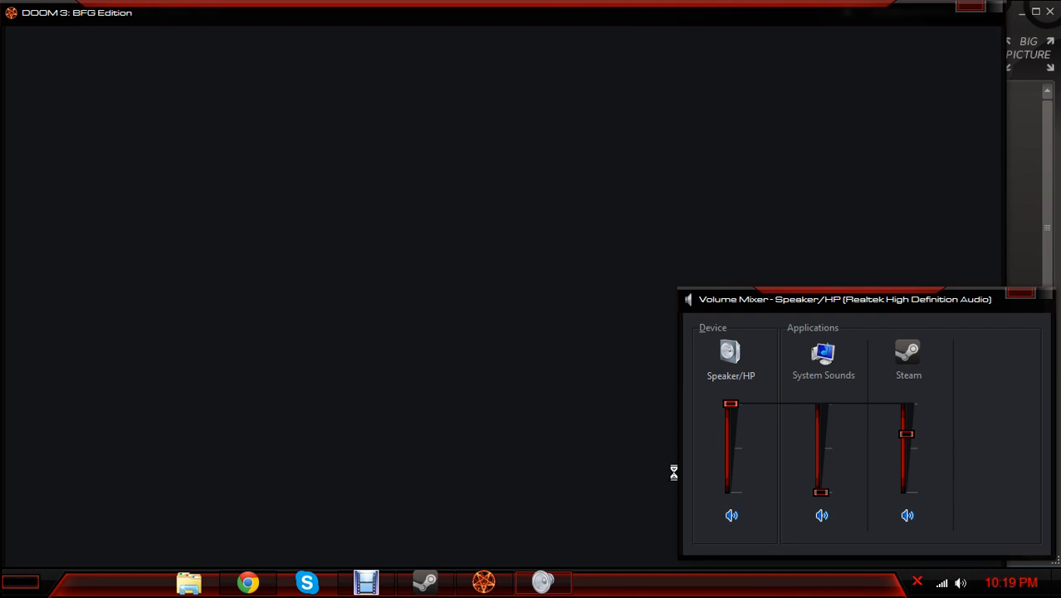
mouse_move(1018, 427)
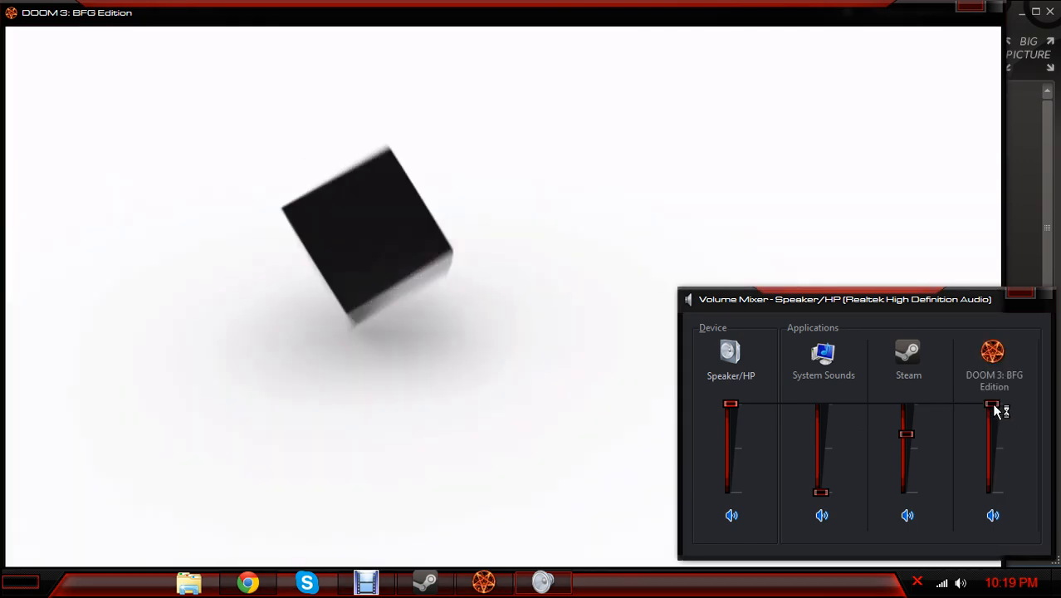
Drag the DOOM 3: BFG Edition Volume Mixer slider down while the game loads
left_click_drag(994, 406, 994, 475)
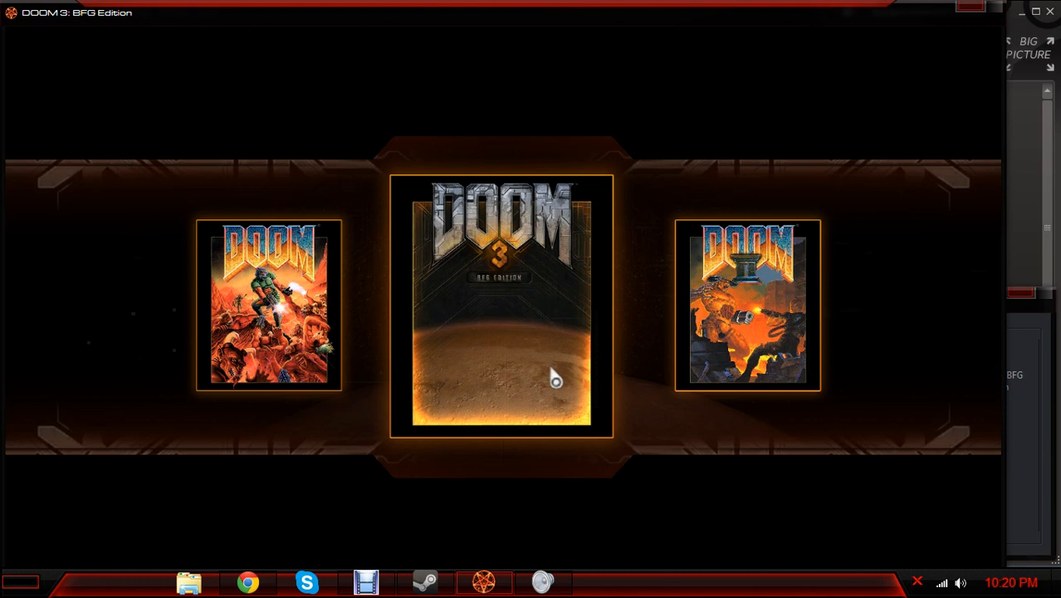
mouse_move(585, 503)
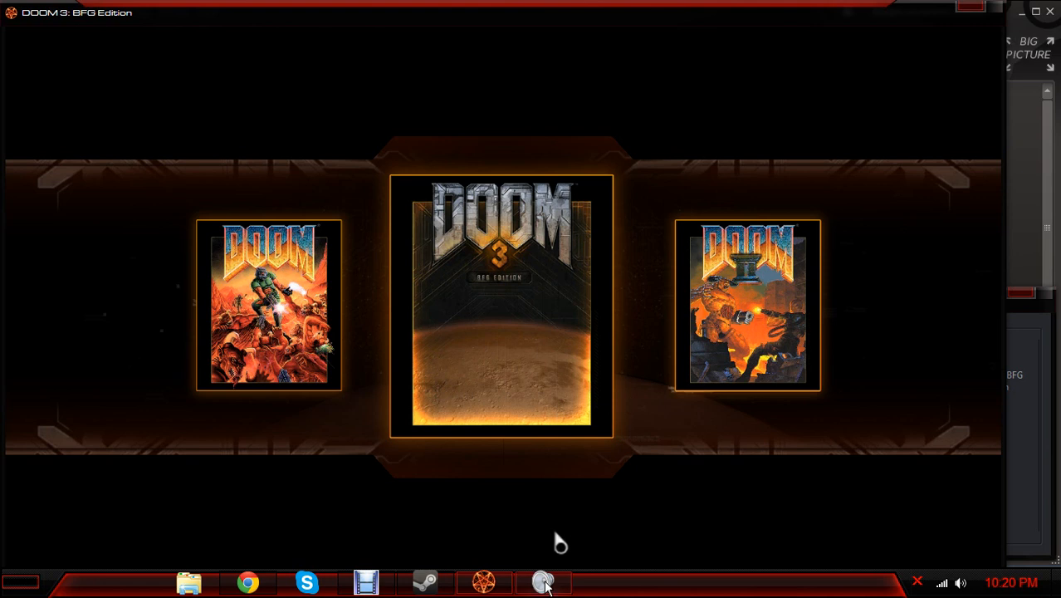
Exit DOOM 3: BFG Edition from the Volume Mixer taskbar button, then close the Volume Mixer
right_click(485, 583)
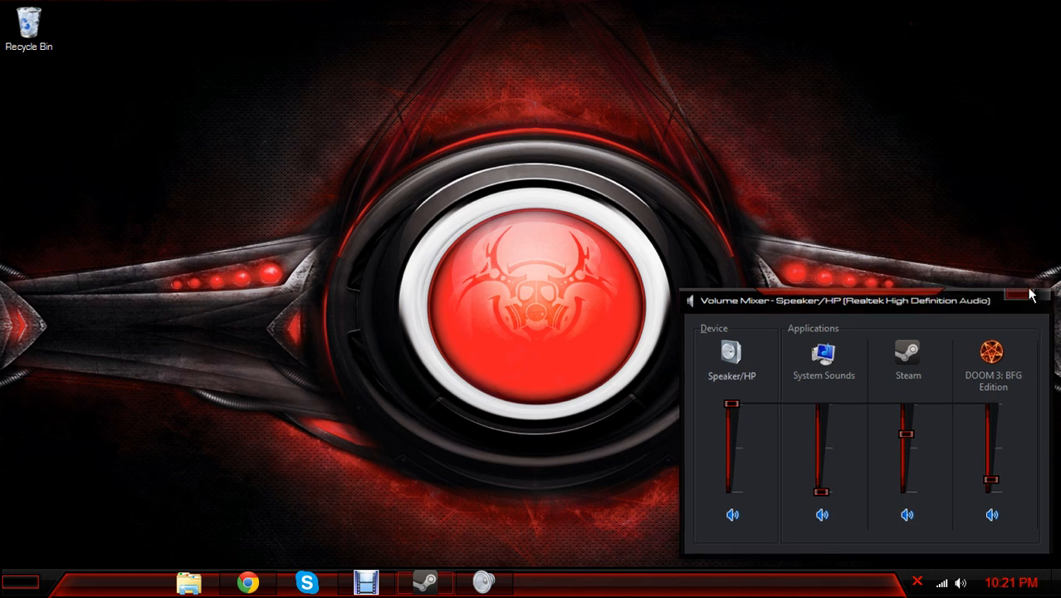
left_click(1025, 298)
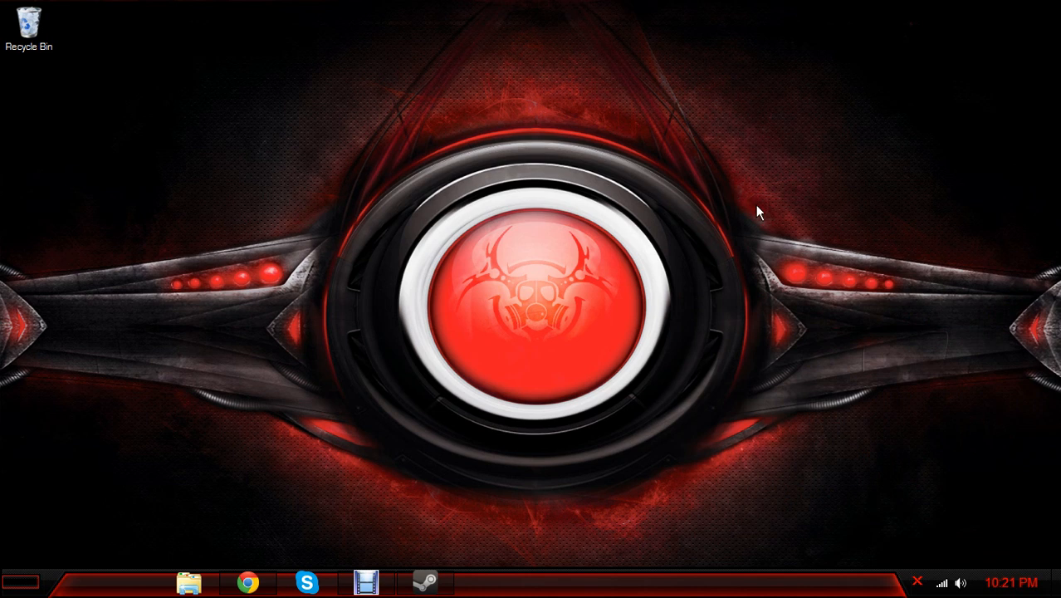
mouse_move(656, 238)
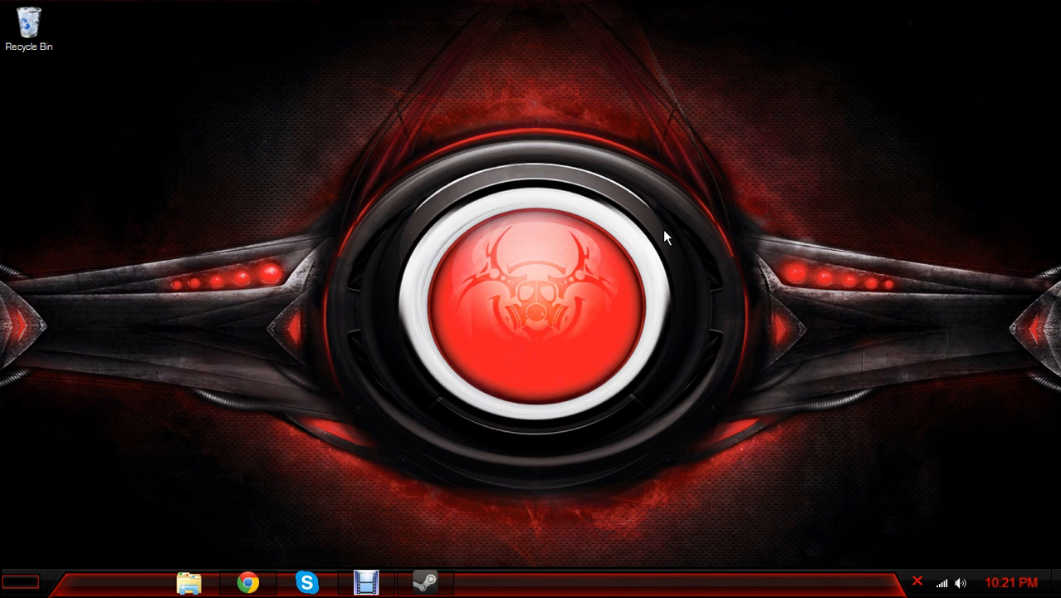
mouse_move(600, 214)
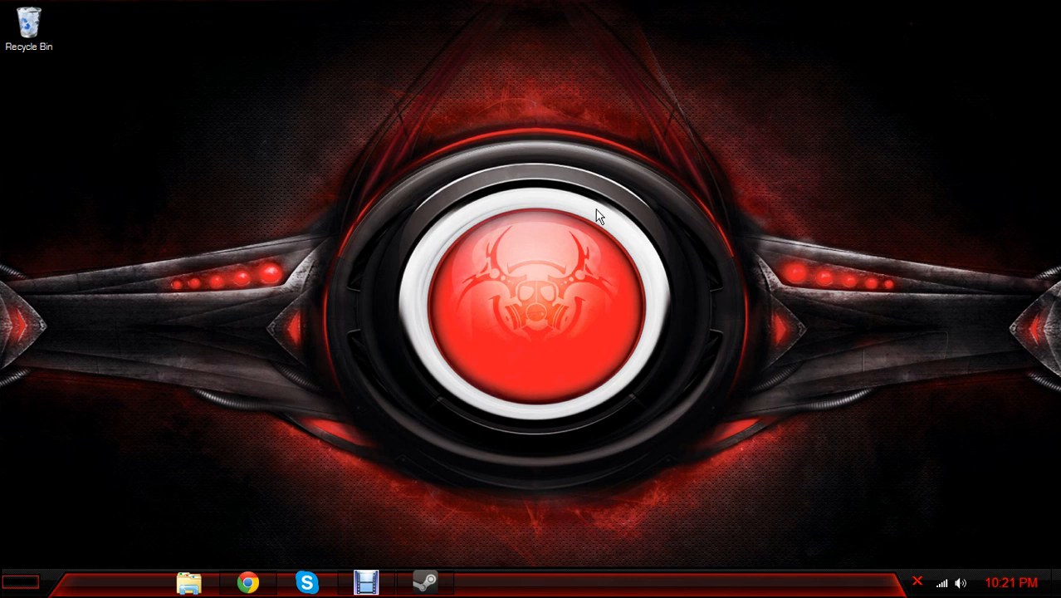
mouse_move(559, 310)
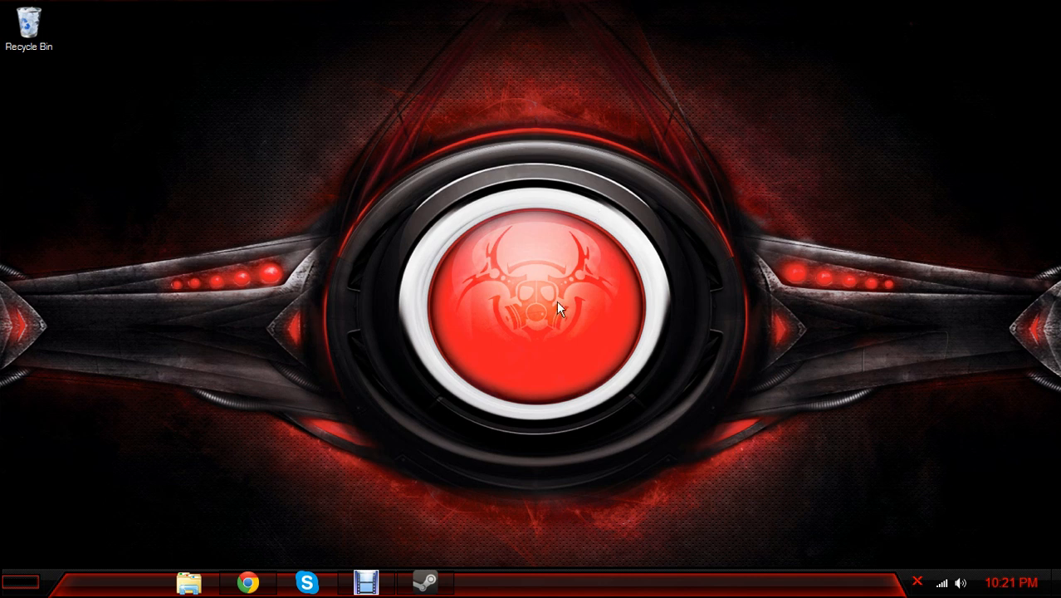